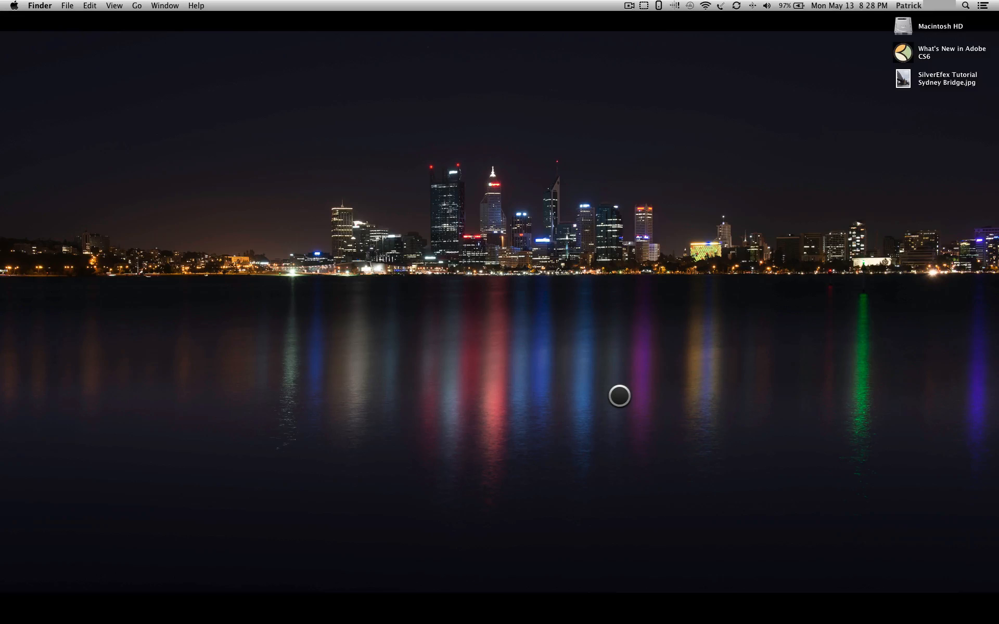
mouse_move(813, 283)
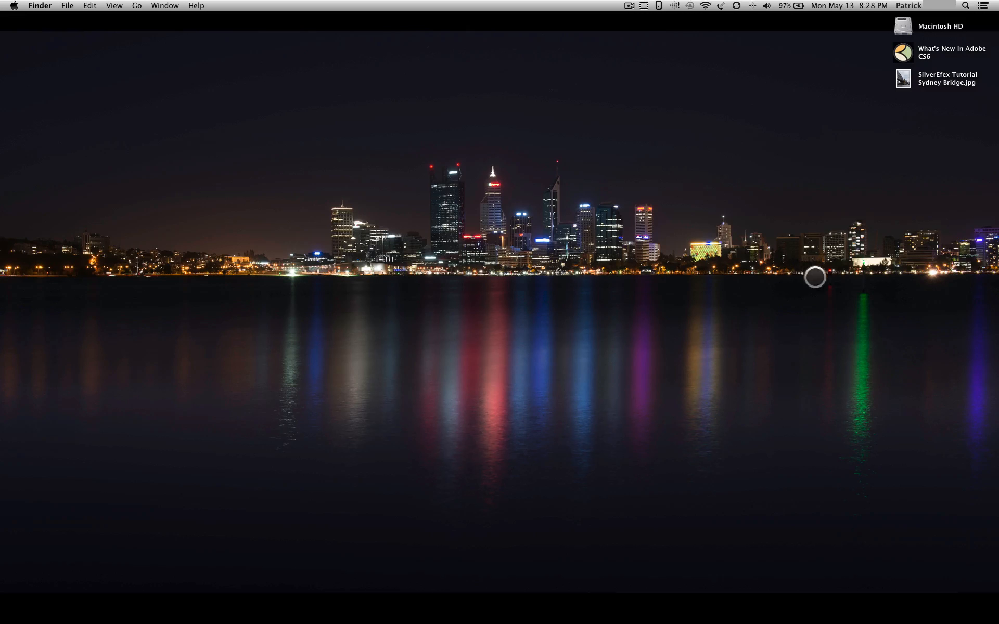
mouse_move(883, 90)
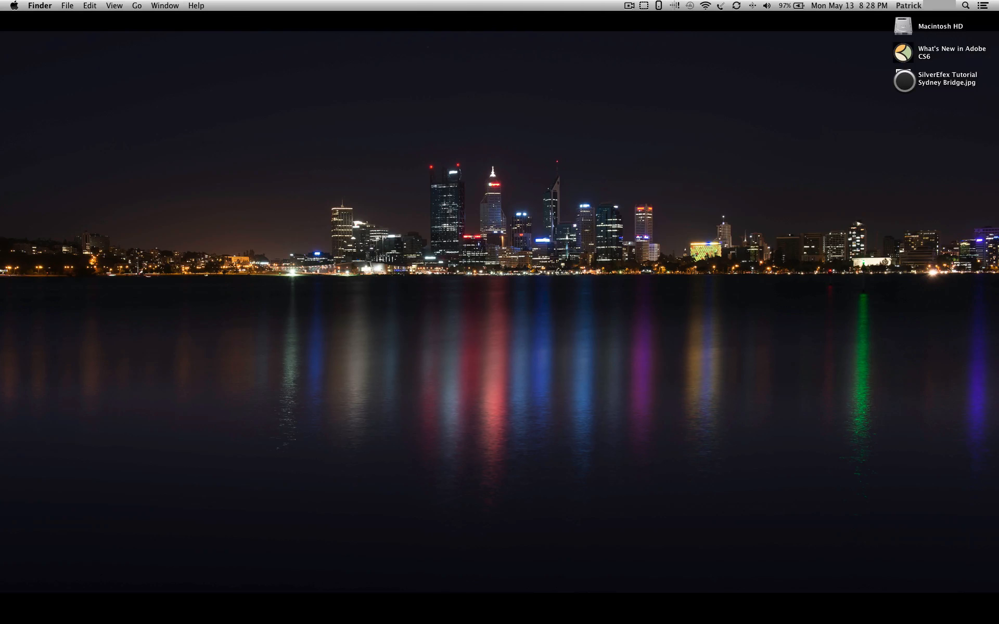
Step: Open the Sydney Bridge photo from Finder in Silver Efex Pro 2 via Open With
double_click(904, 80)
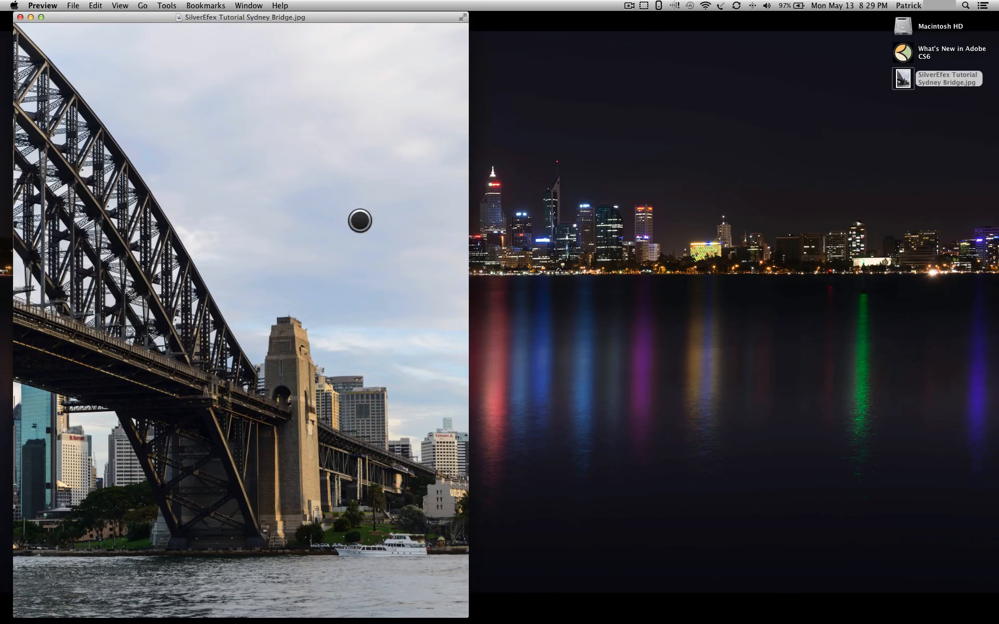
mouse_move(136, 402)
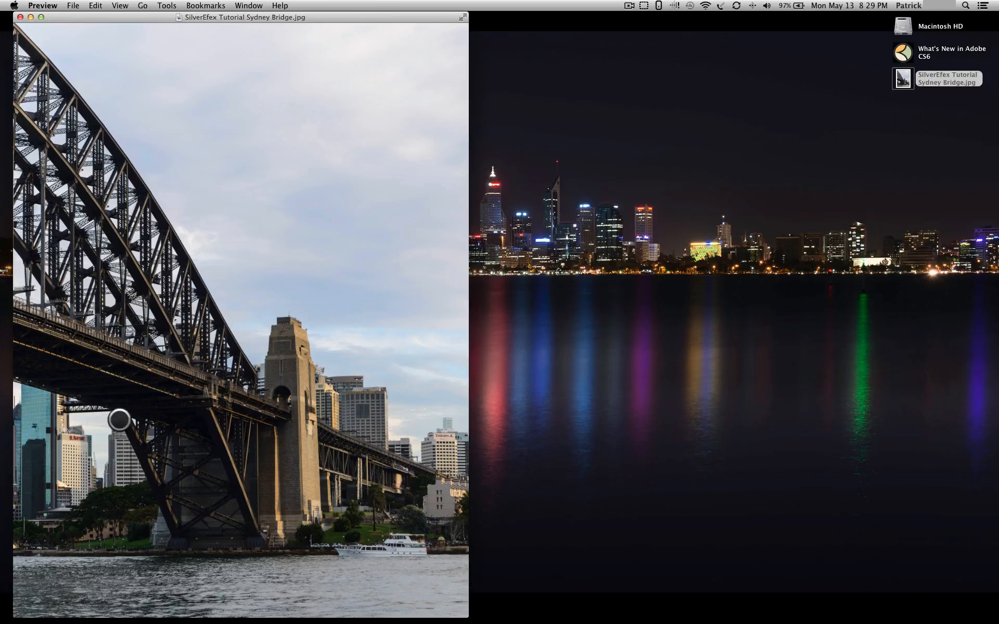
mouse_move(20, 68)
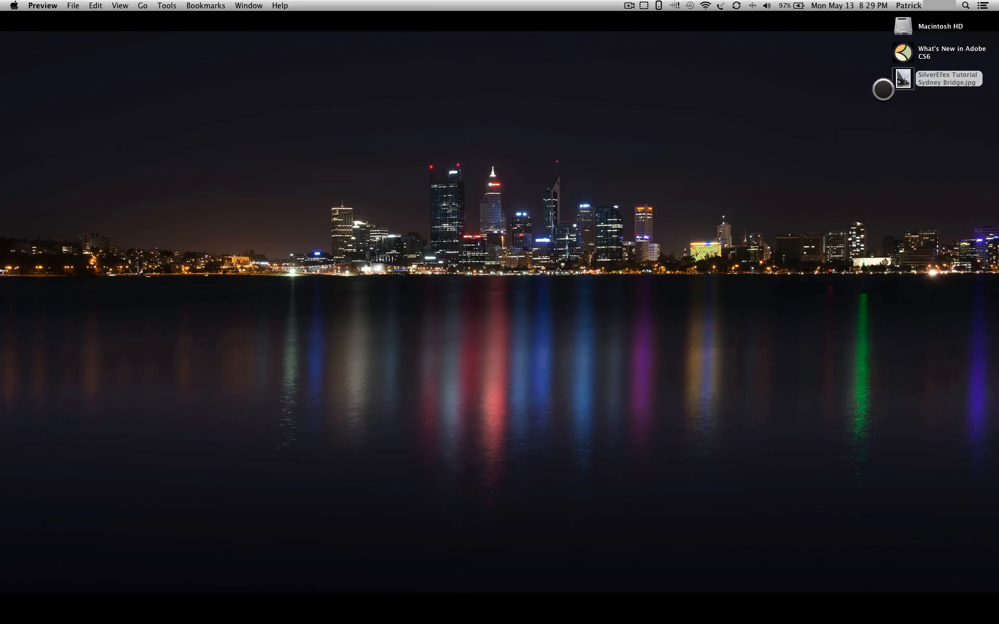
right_click(902, 79)
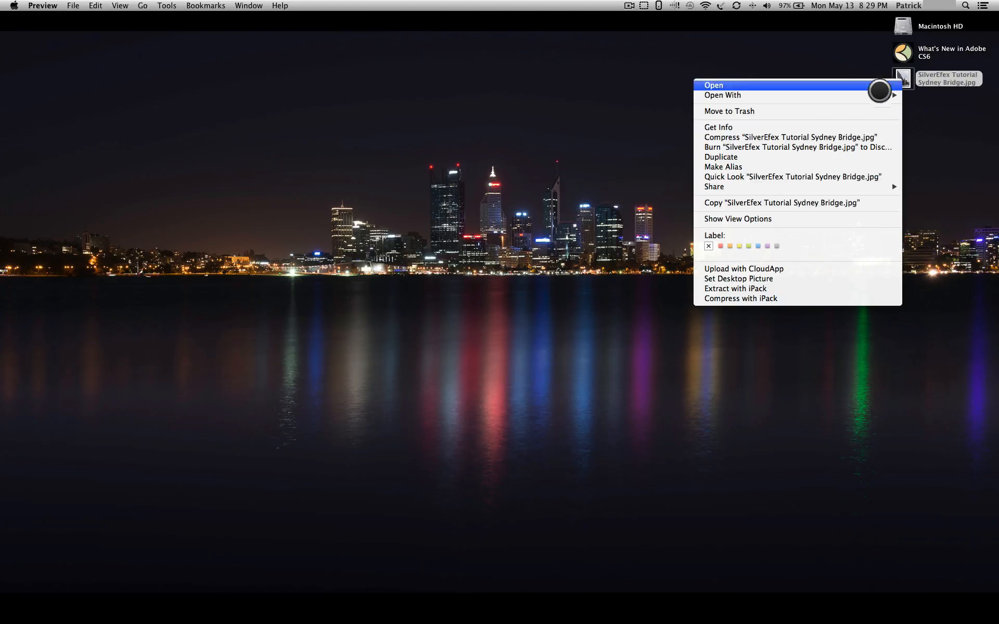
left_click(722, 95)
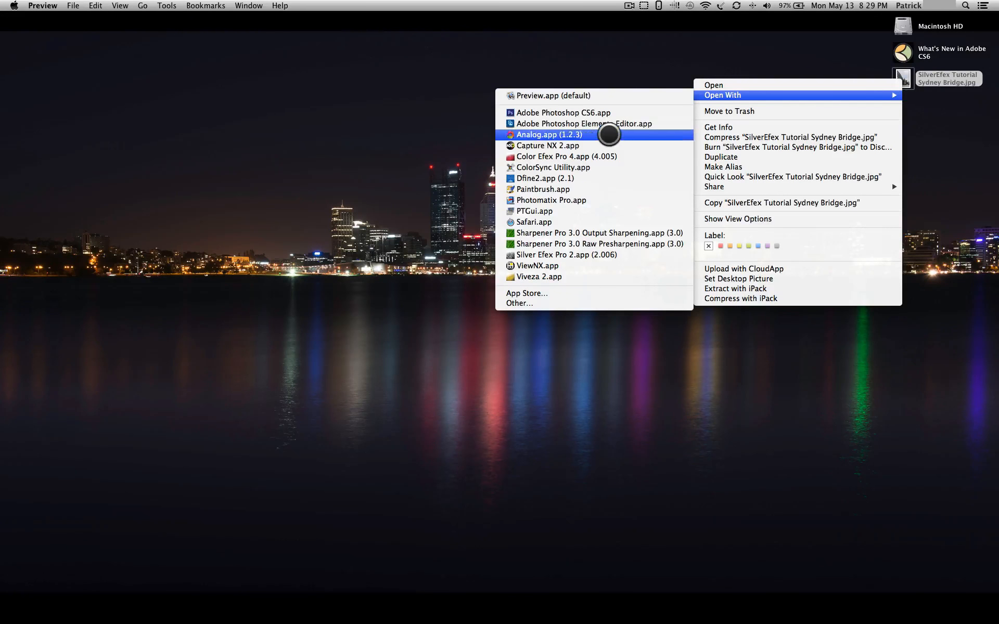
mouse_move(575, 255)
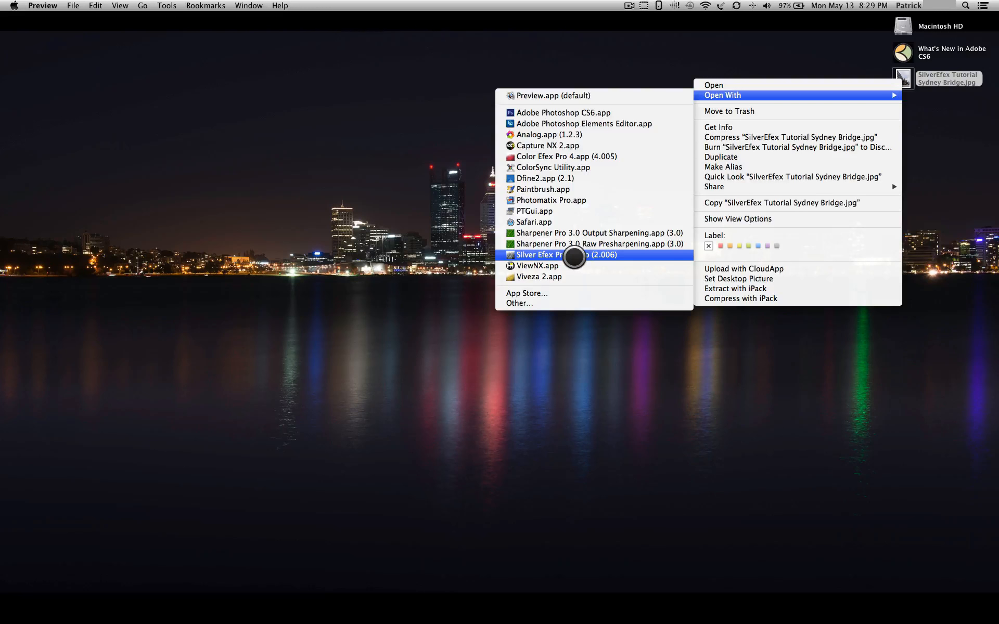
left_click(575, 255)
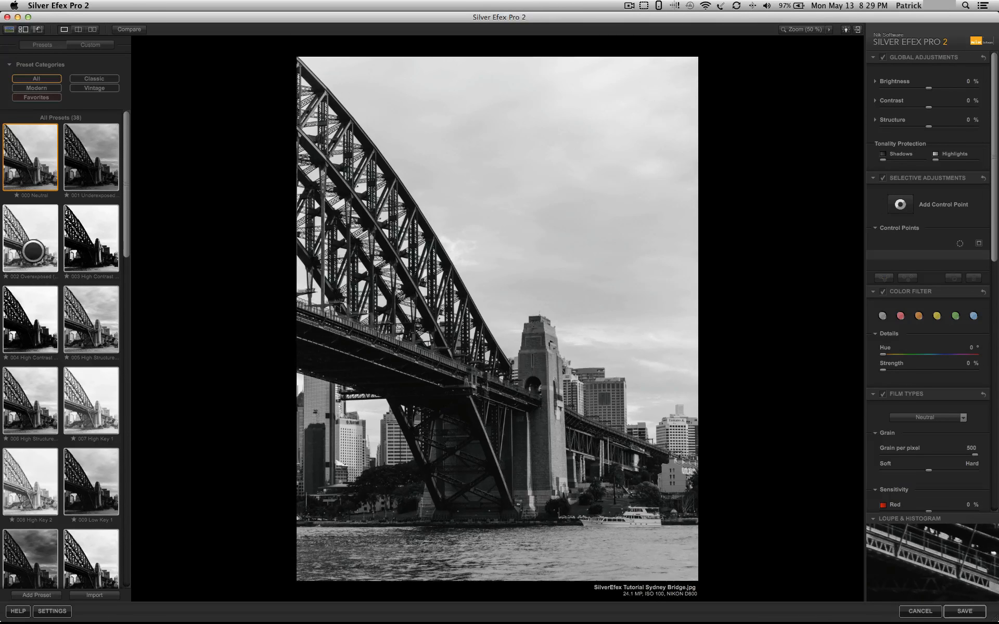
left_click(30, 238)
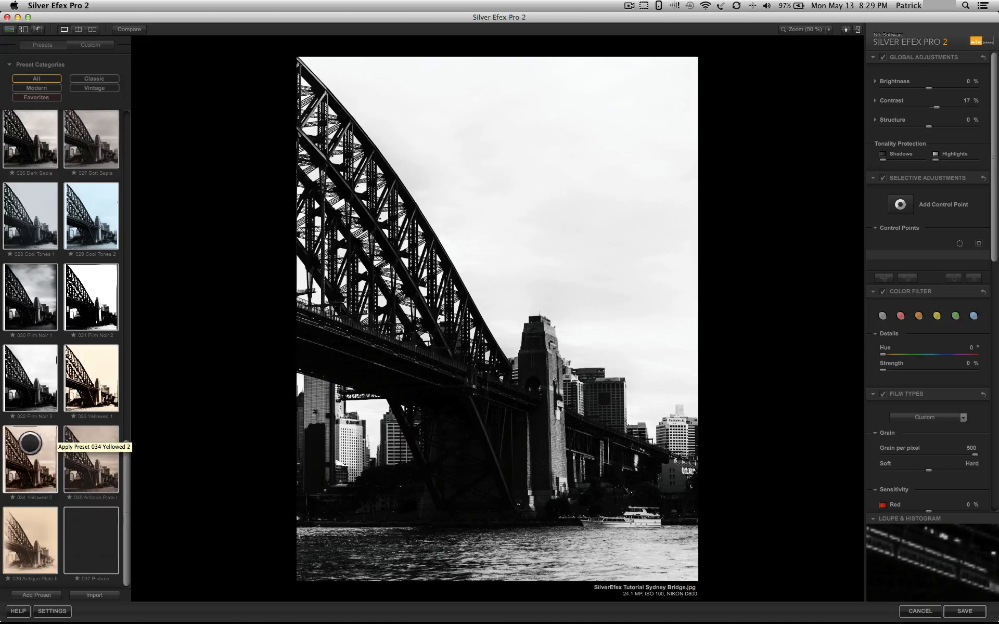
left_click(92, 379)
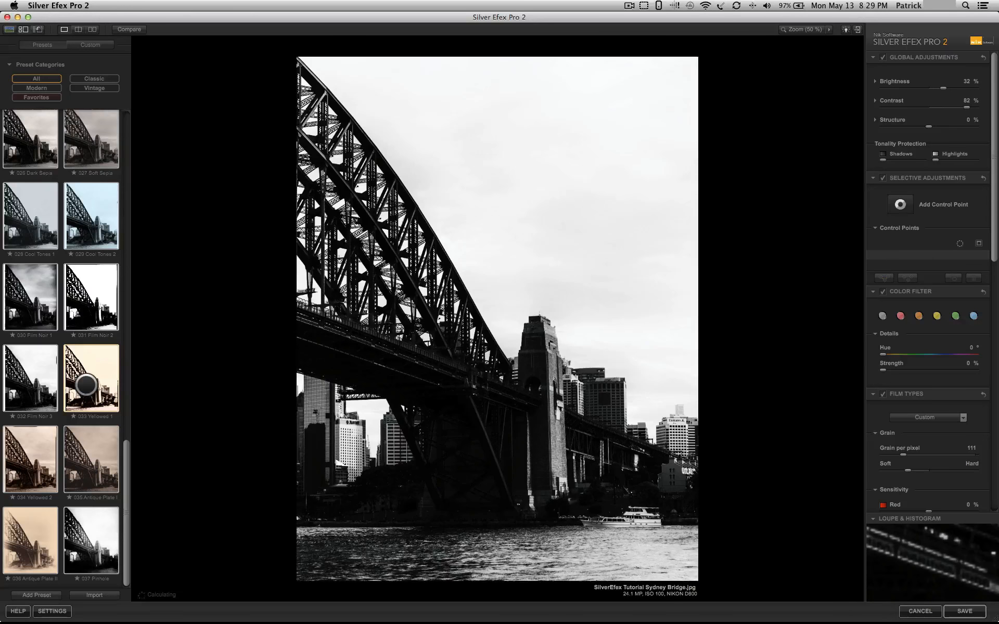
left_click(91, 378)
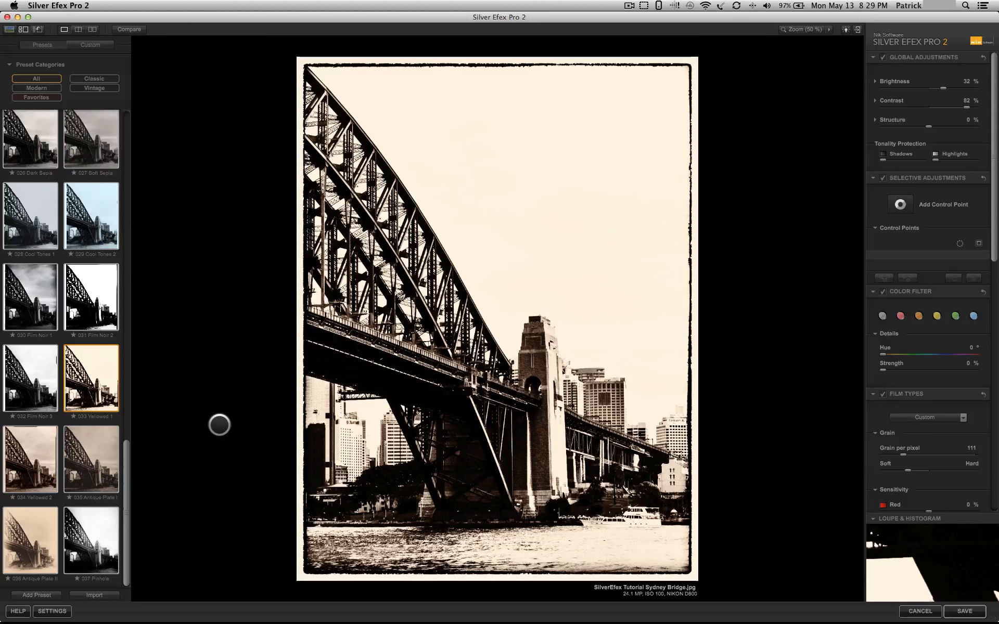
mouse_move(158, 366)
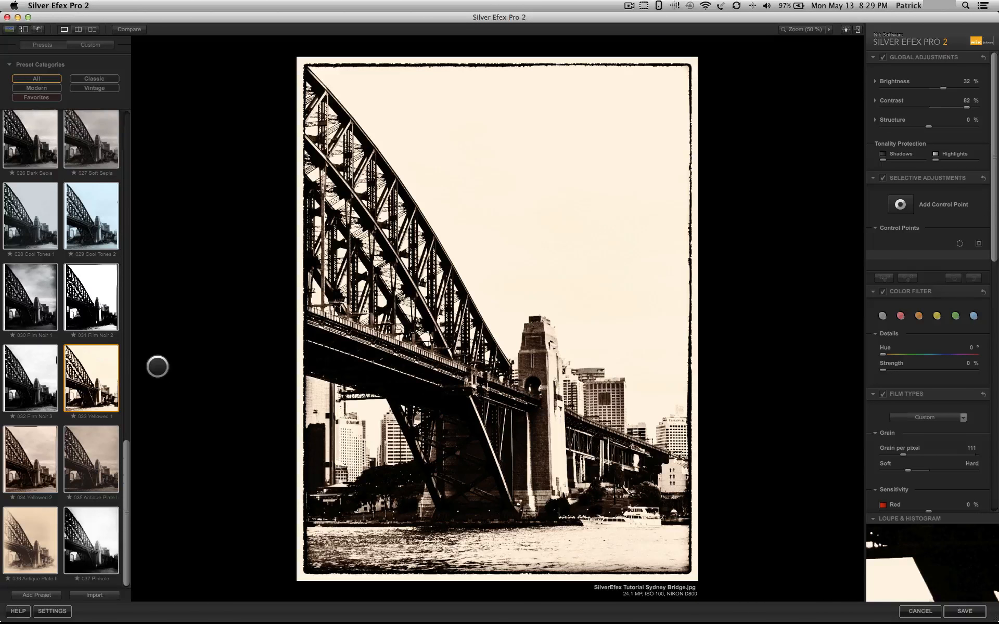
left_click(30, 297)
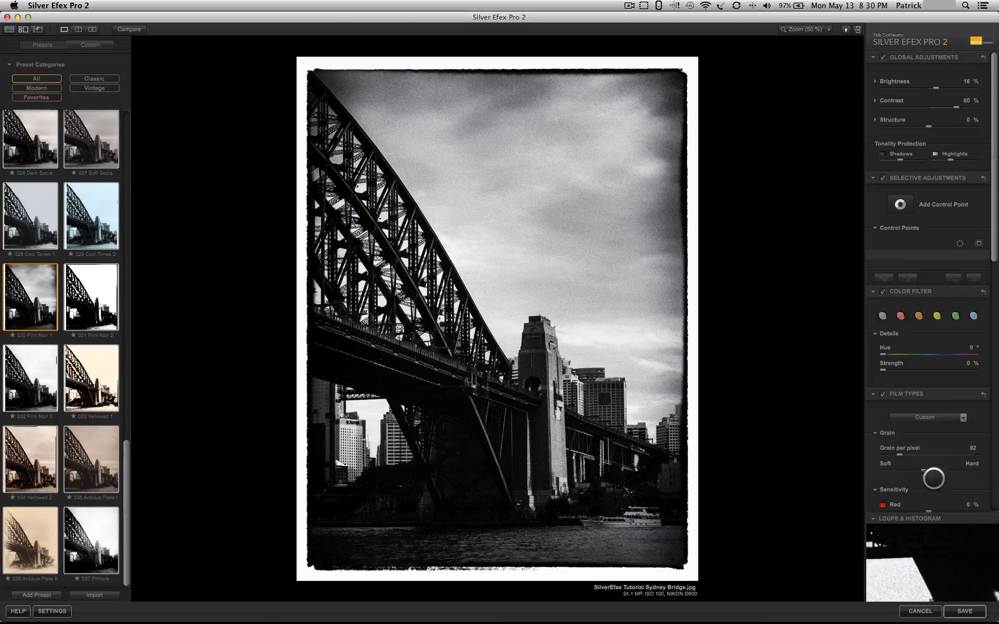
left_click(918, 316)
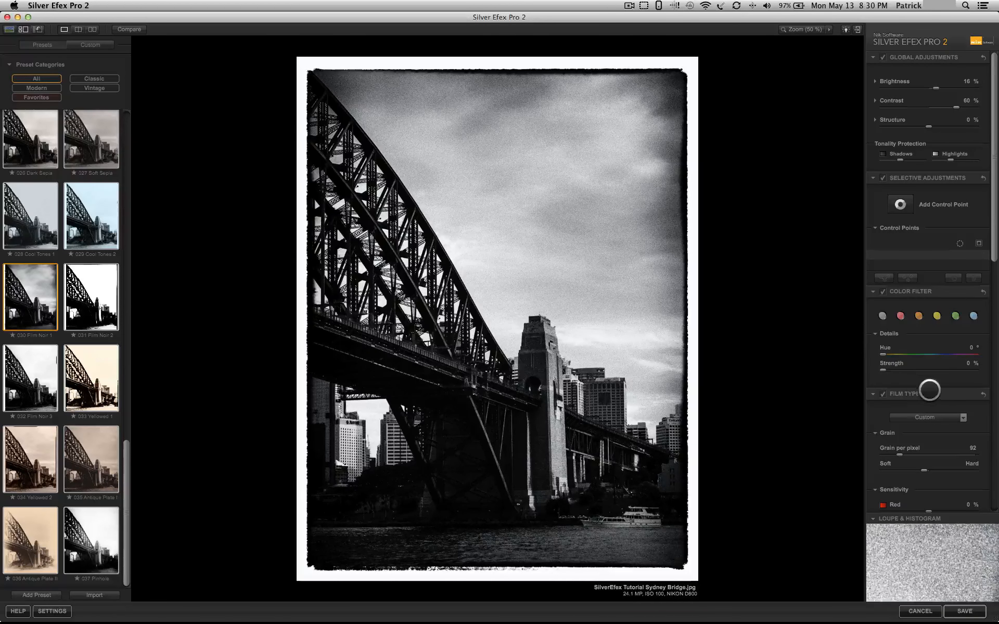
scroll("down", 3)
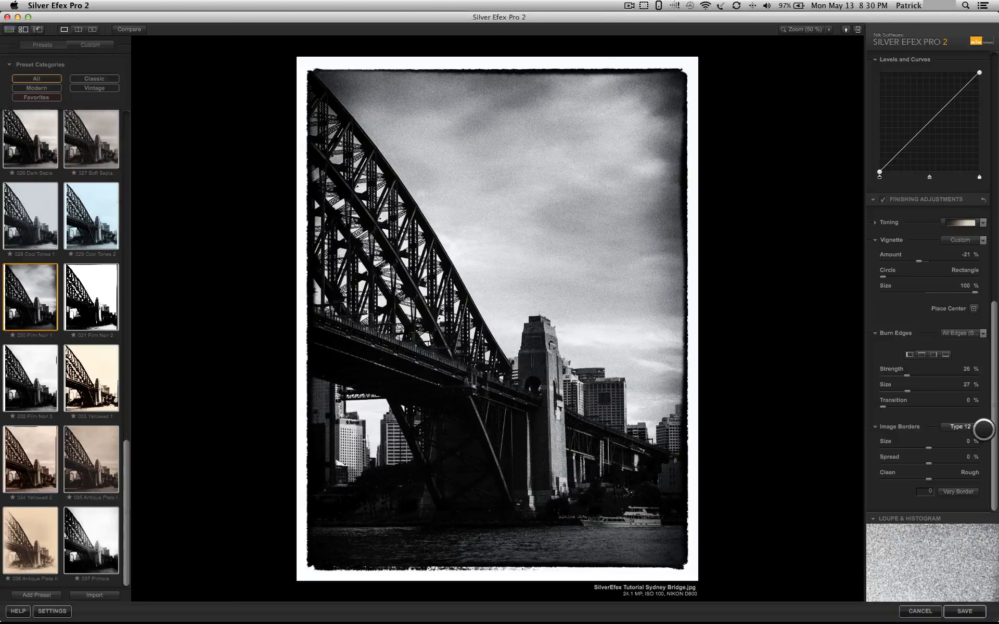
left_click(977, 426)
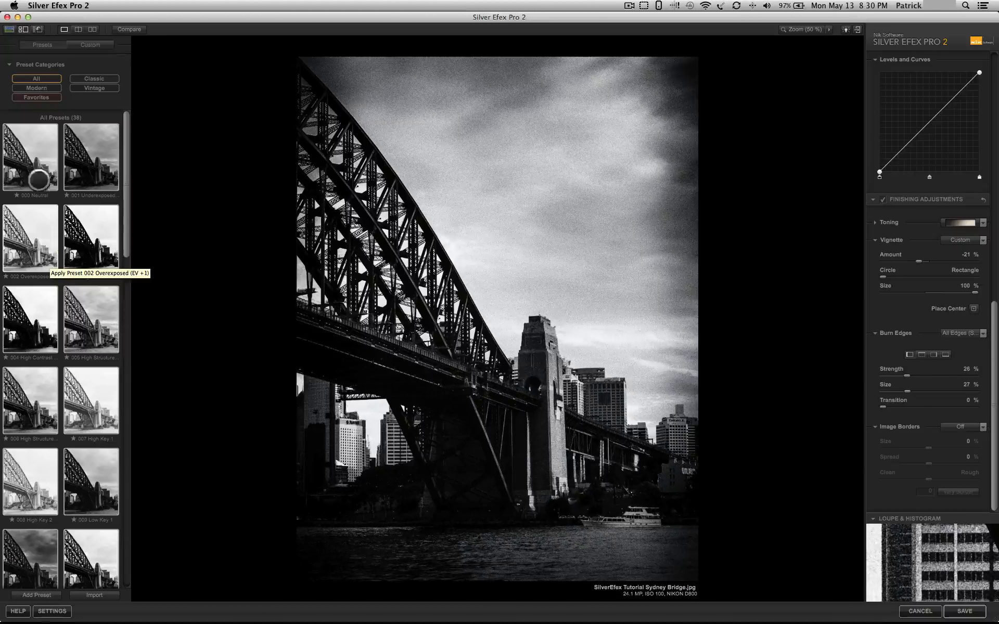
left_click(30, 159)
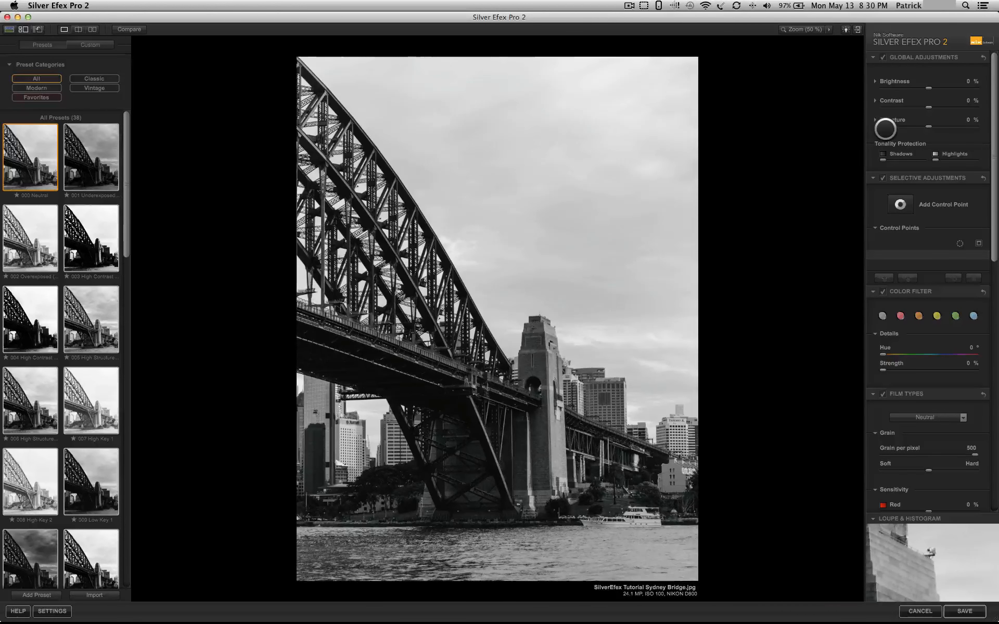
Step: Try the overall Brightness slider darker and brighter, then return it to 0%
left_click(875, 81)
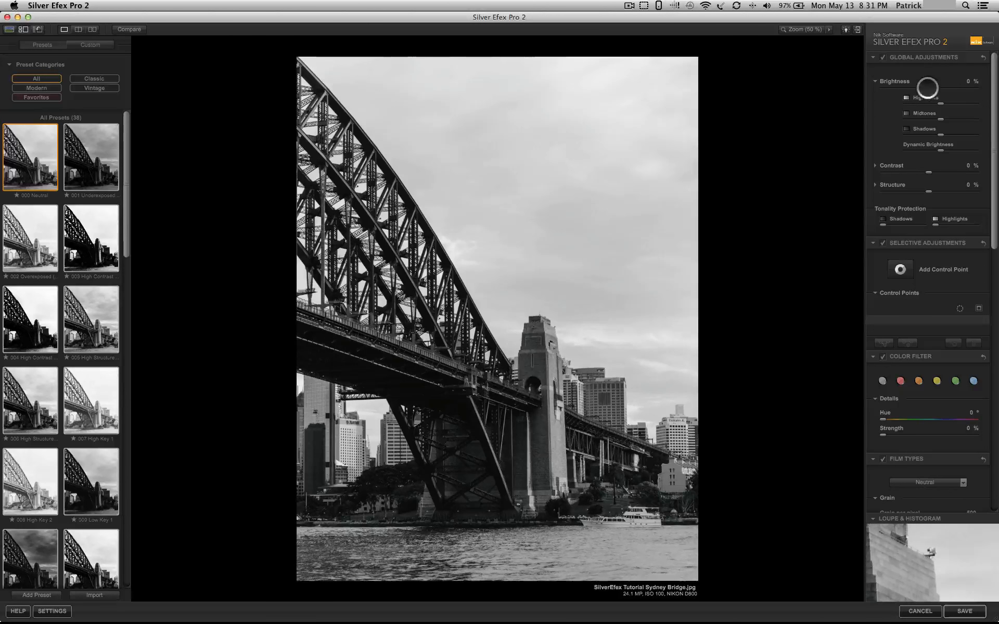
left_click_drag(928, 87, 909, 88)
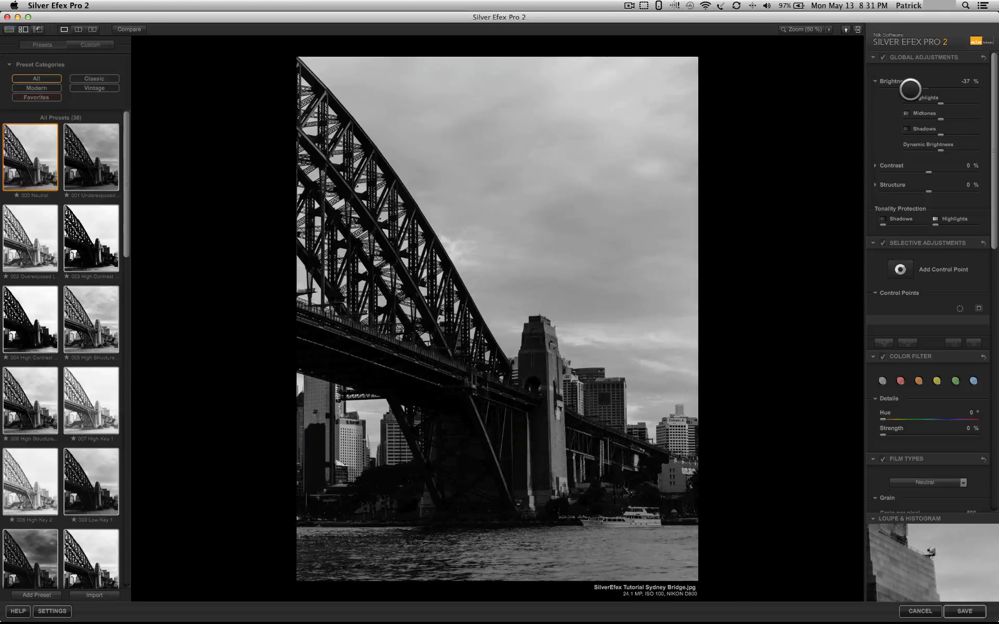
left_click_drag(908, 89, 938, 88)
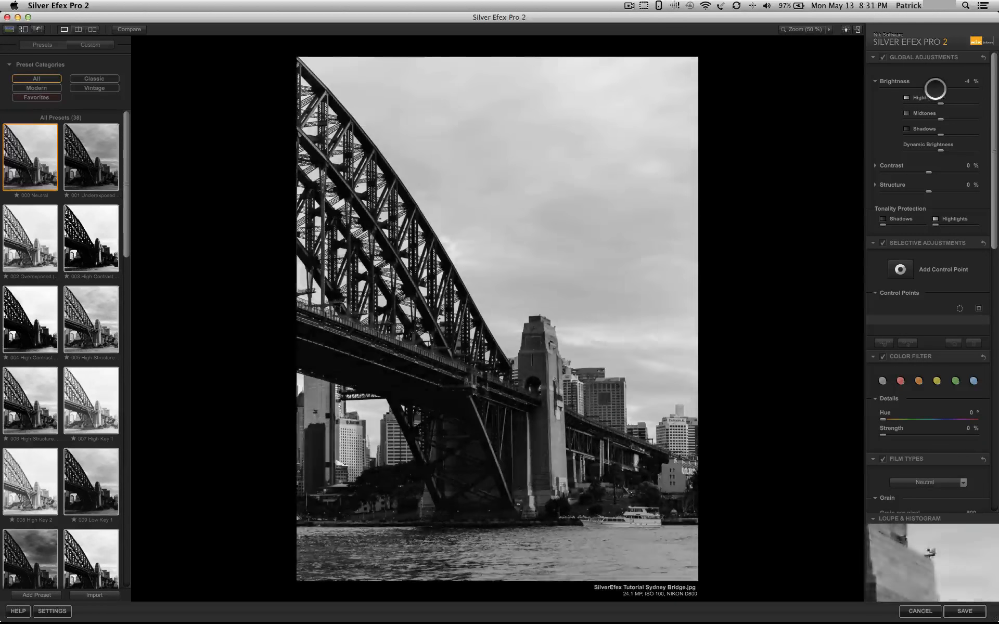
left_click_drag(936, 87, 948, 88)
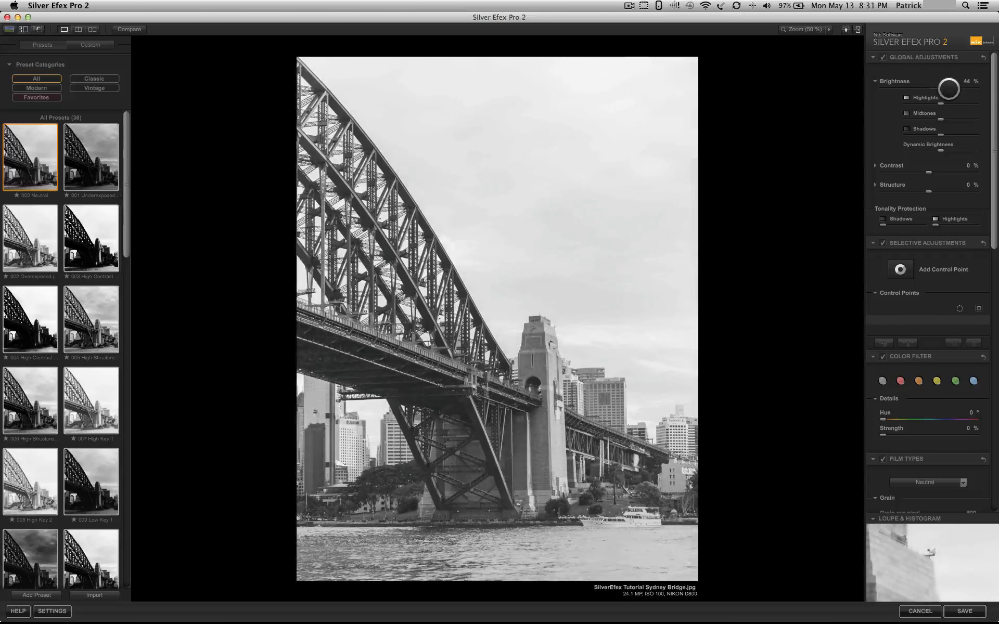
left_click_drag(947, 90, 961, 89)
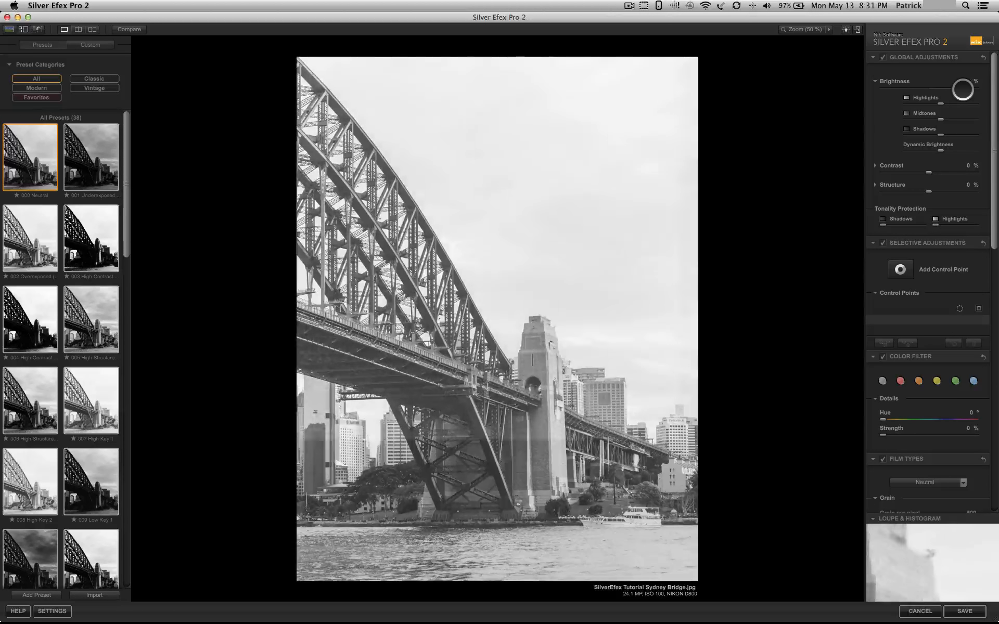
left_click_drag(963, 89, 928, 89)
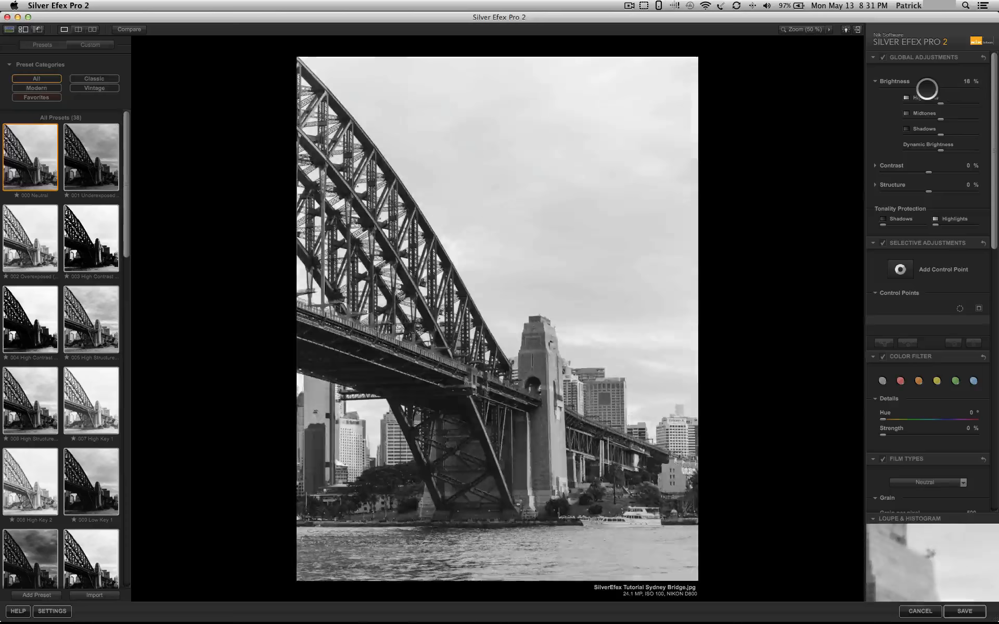
left_click_drag(943, 87, 912, 88)
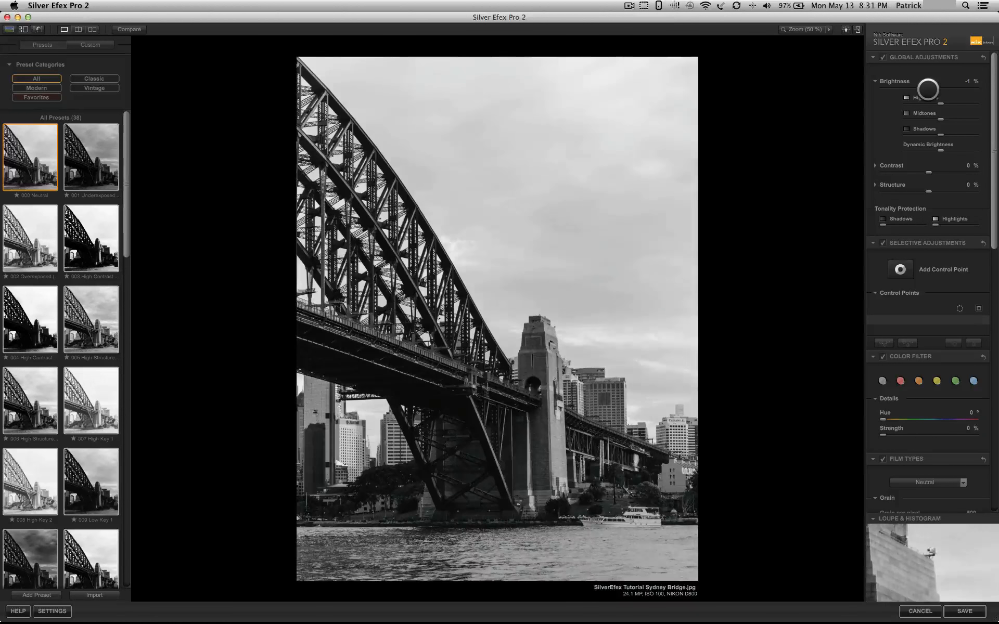
left_click_drag(929, 87, 936, 107)
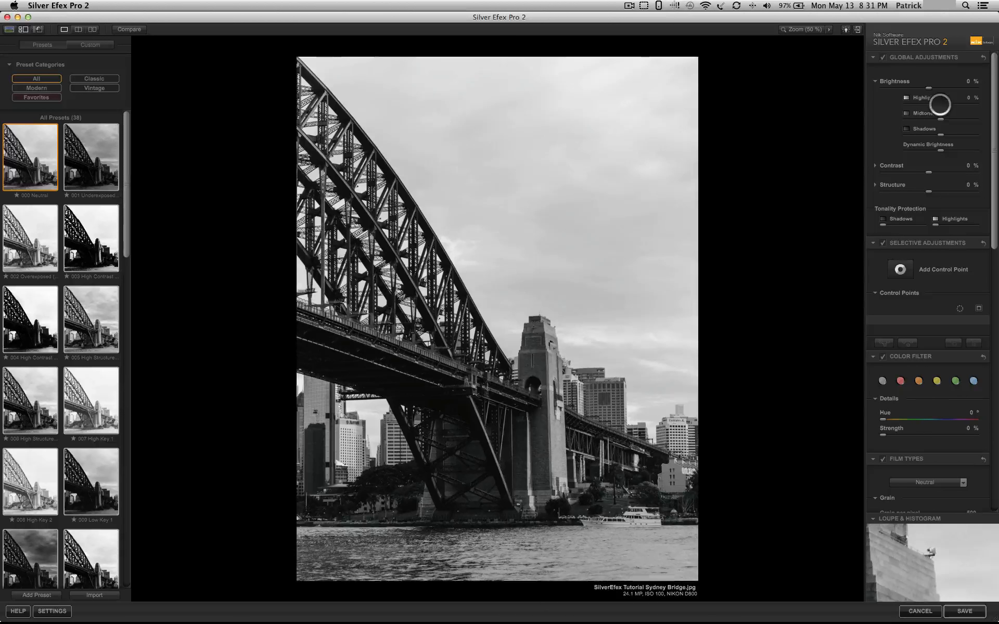
Step: Test highlights, shadows, midtones and Dynamic Brightness, resetting each back to 0%
left_click_drag(940, 104, 930, 104)
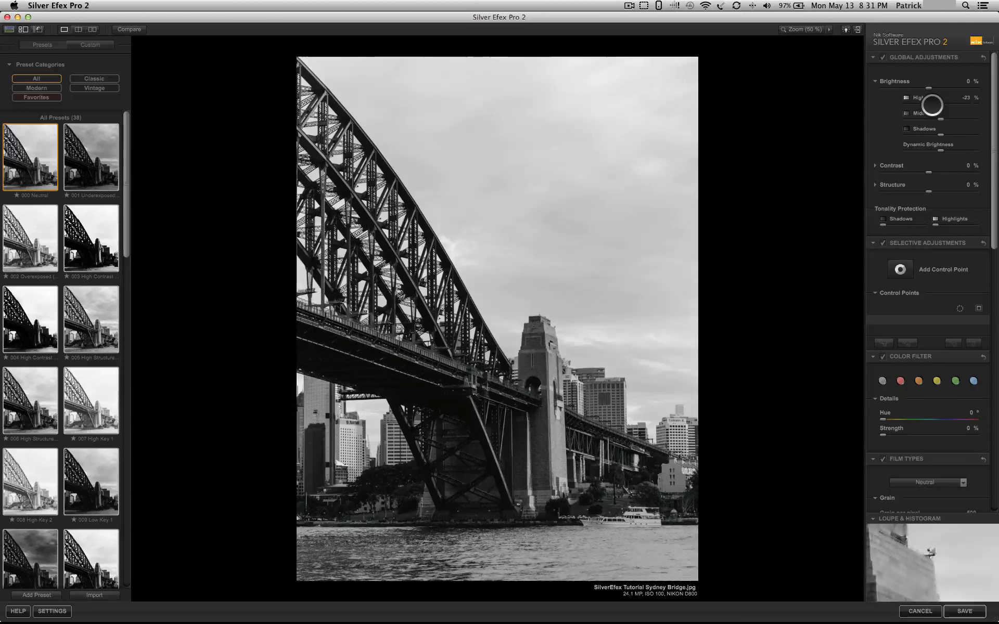
left_click_drag(931, 97, 949, 129)
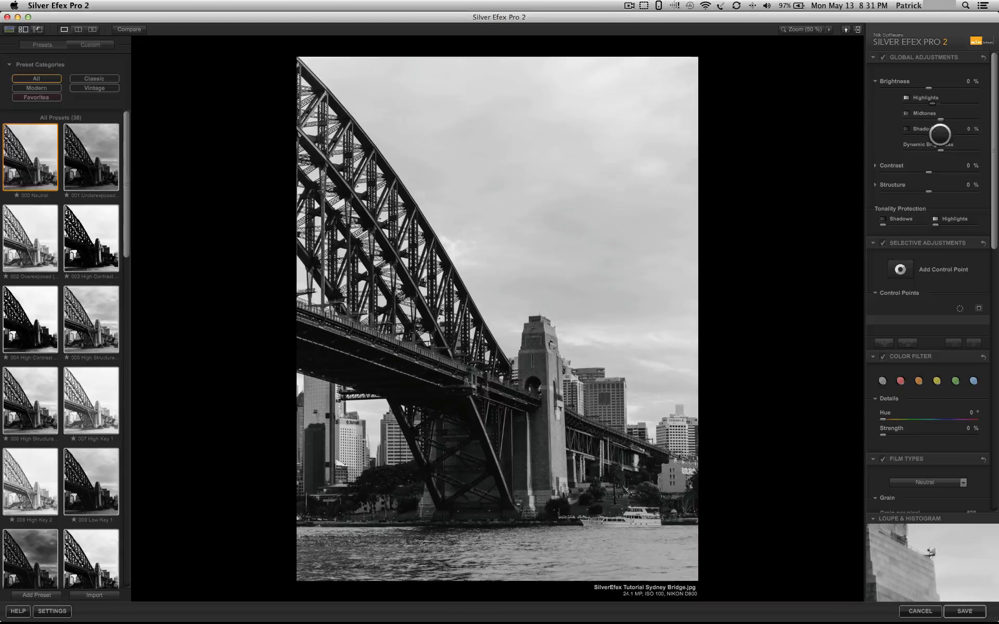
left_click_drag(946, 130, 931, 129)
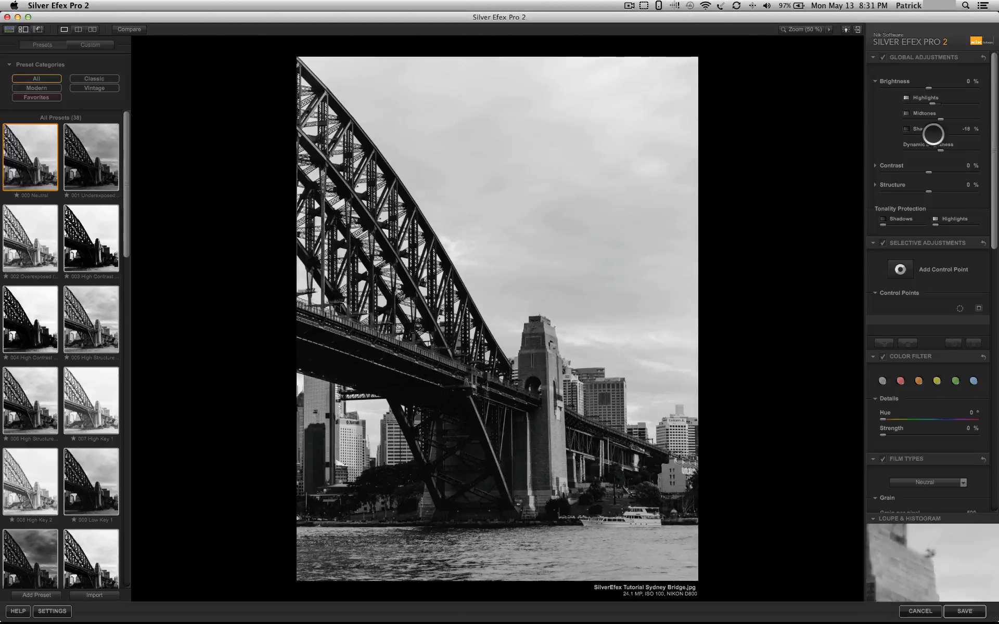
left_click_drag(932, 129, 942, 120)
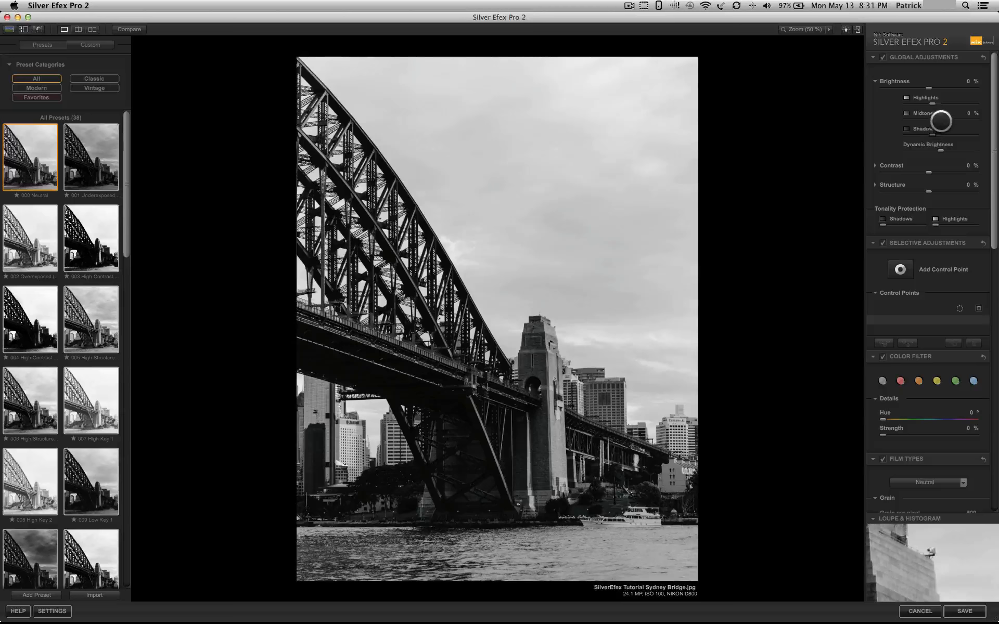
left_click_drag(939, 121, 949, 121)
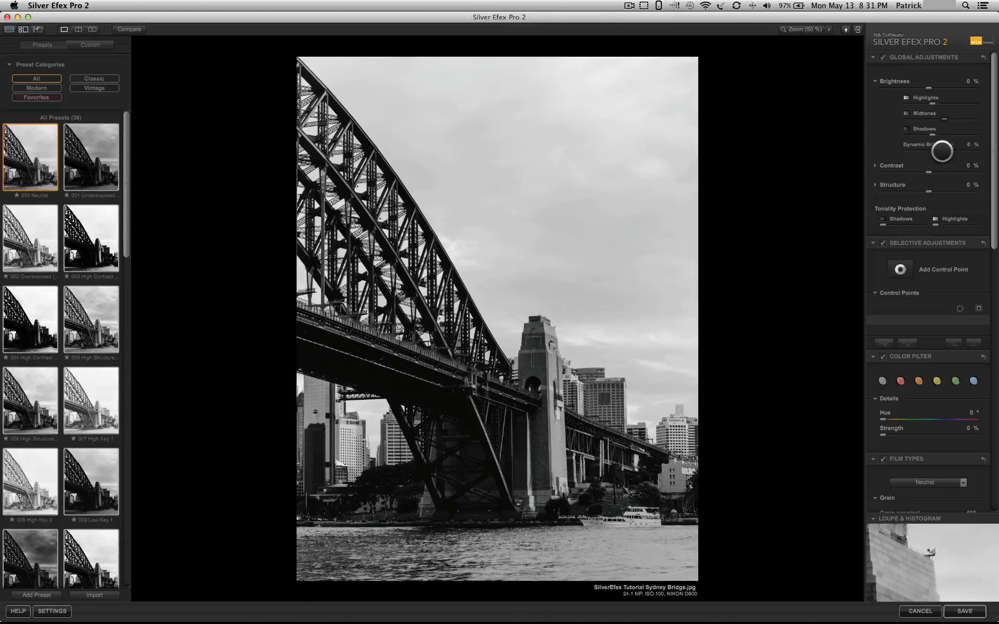
left_click_drag(940, 151, 934, 151)
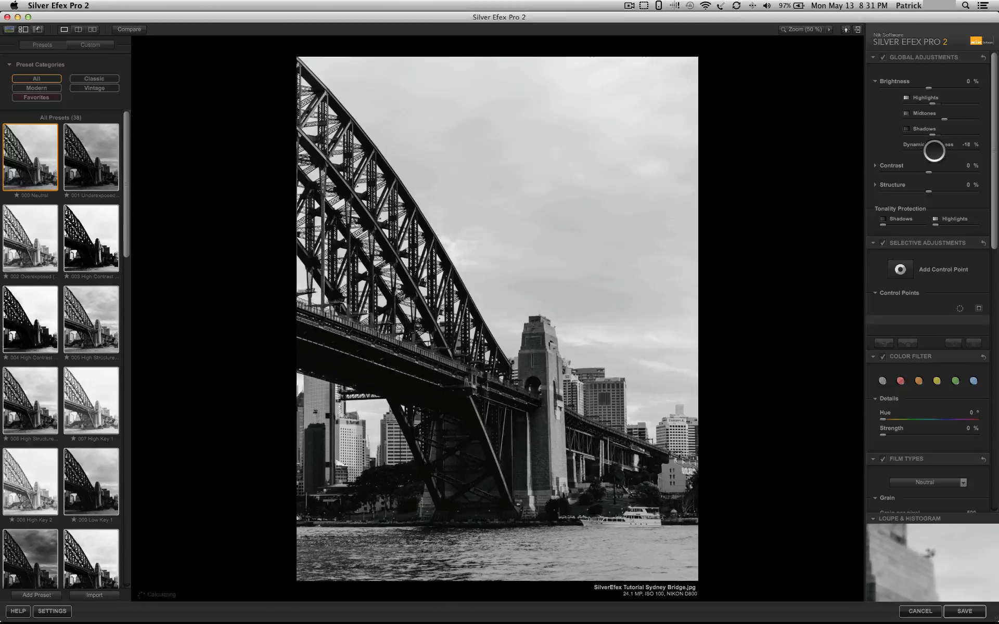
left_click_drag(937, 150, 934, 151)
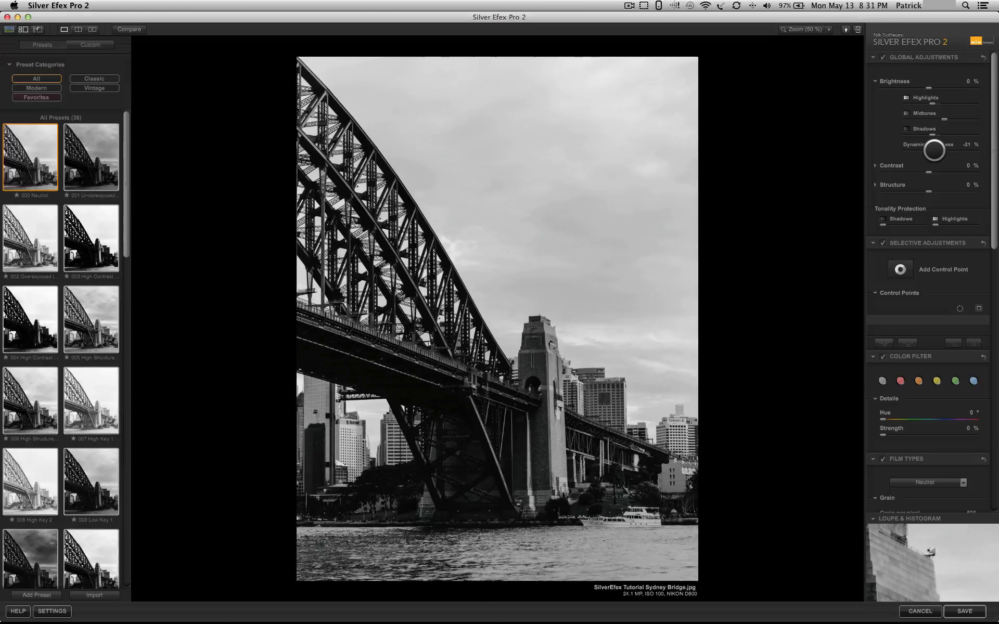
left_click_drag(934, 151, 937, 188)
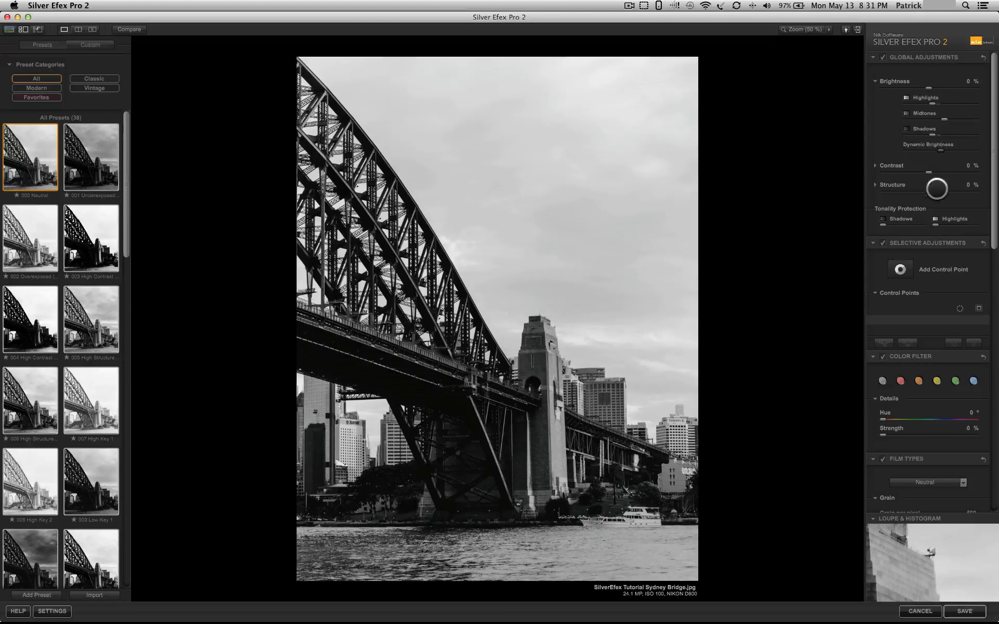
Step: Switch from Brightness to Contrast details and briefly reduce Soft Contrast, leaving contrast at 0%
left_click(876, 81)
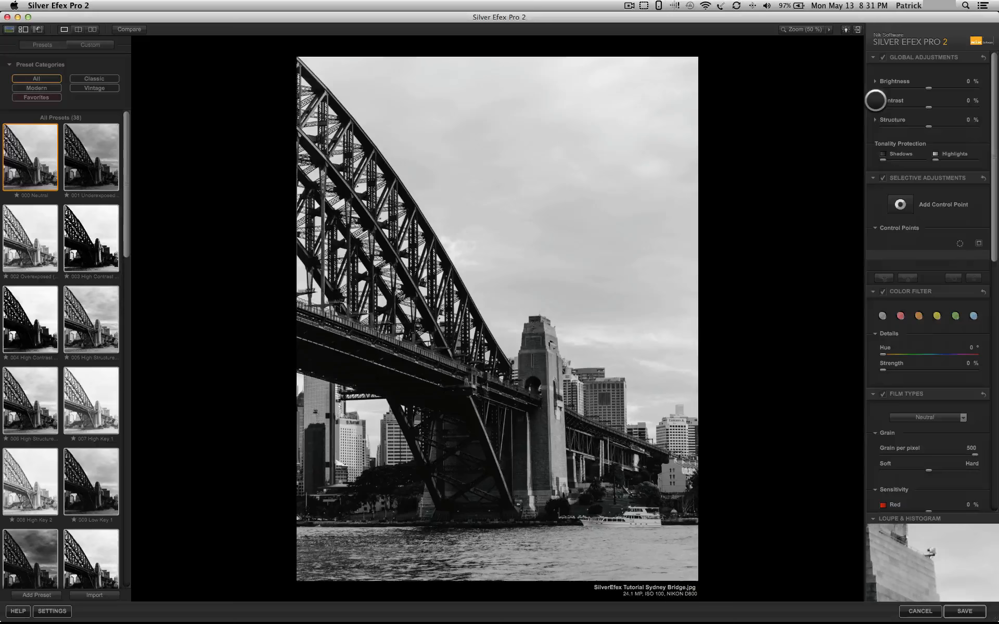
left_click(876, 100)
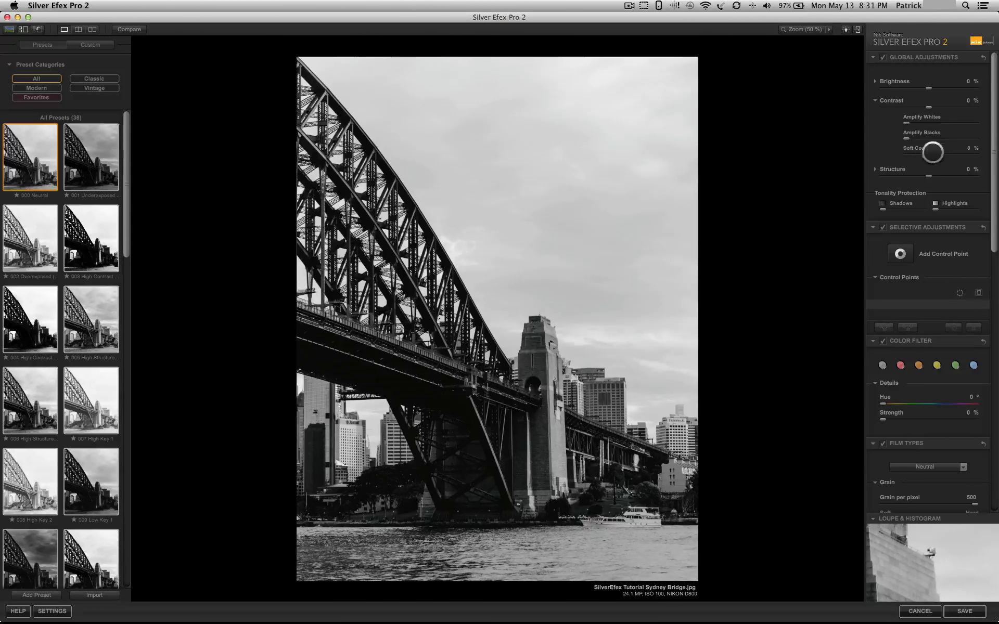
left_click_drag(934, 153, 931, 153)
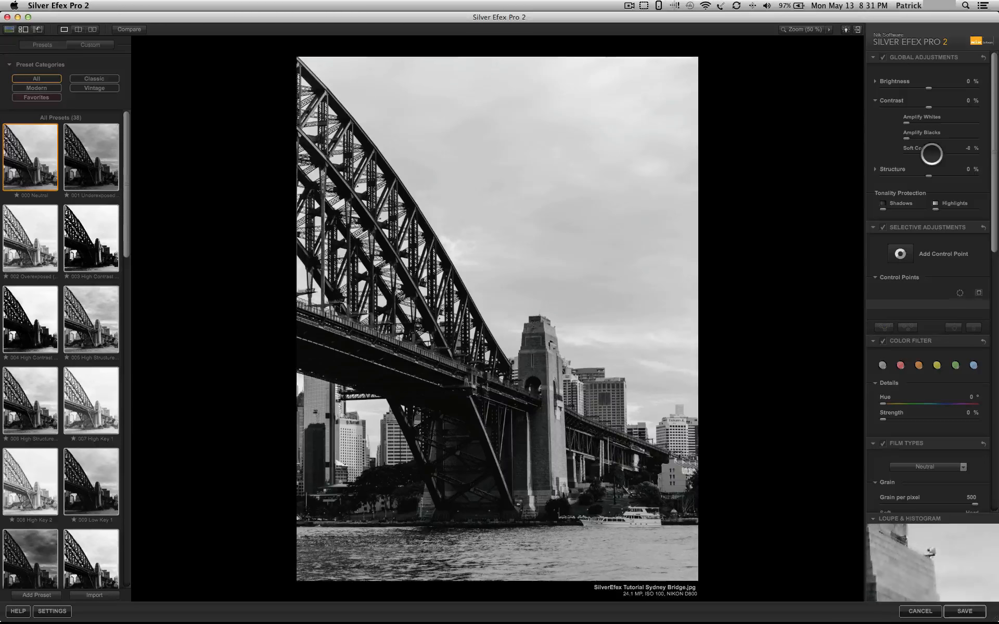
left_click_drag(930, 155, 912, 155)
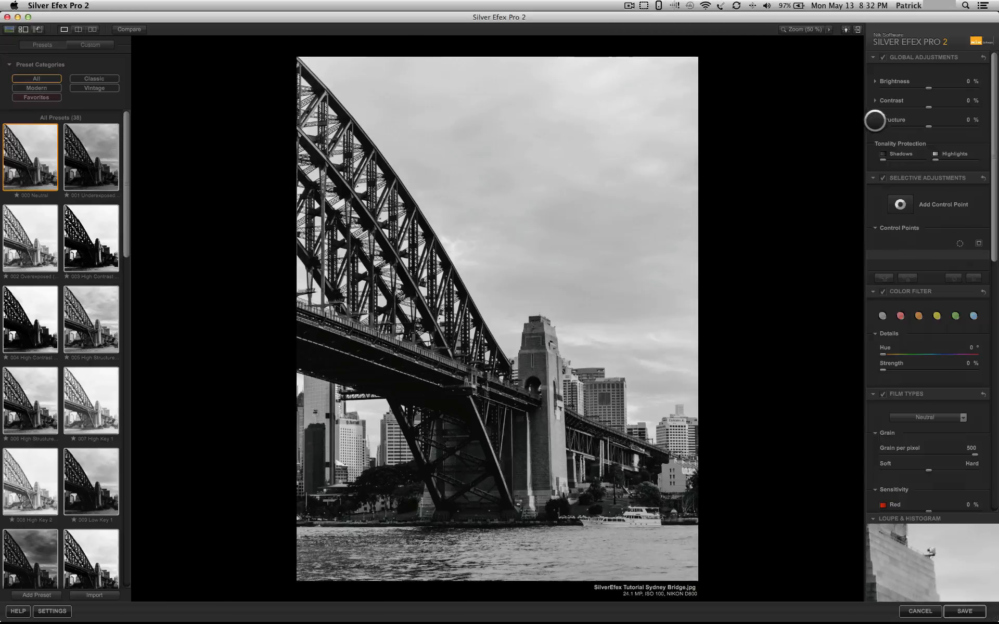
Step: Raise Structure to 14% and inspect the sky and girders in the loupe
left_click(877, 119)
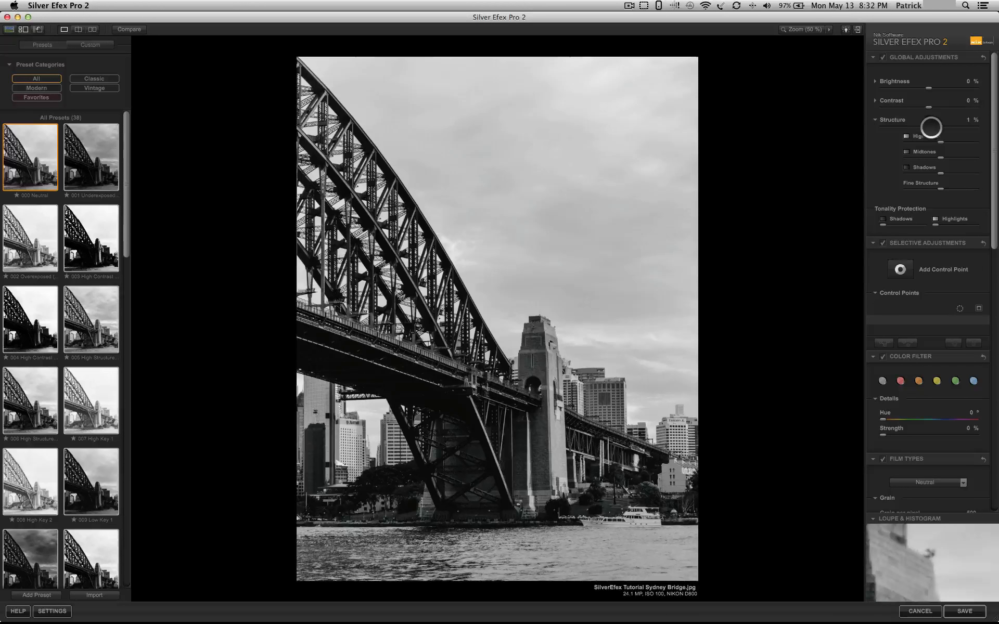
left_click_drag(927, 126, 941, 126)
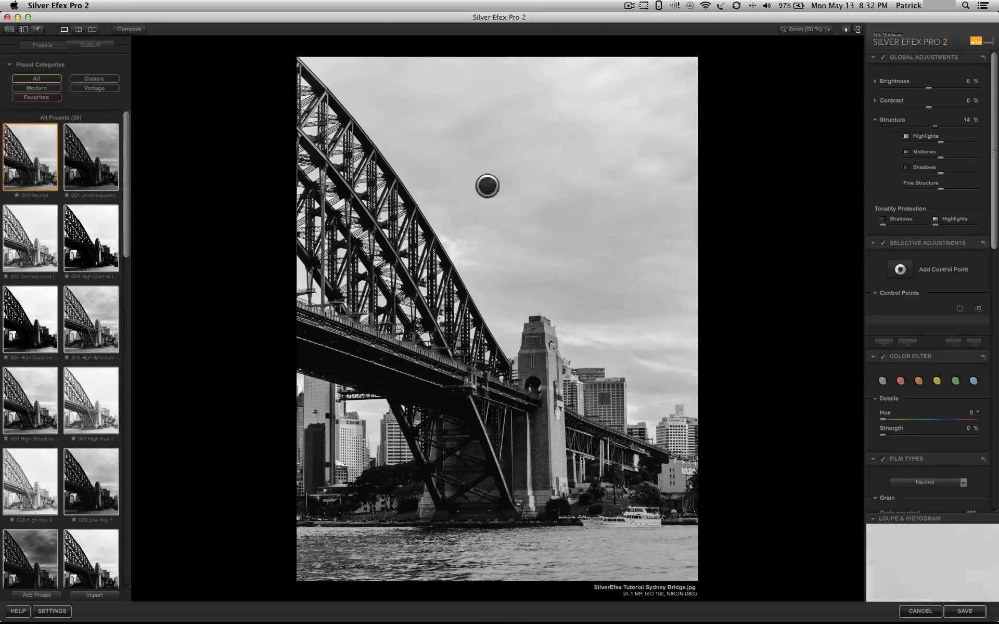
left_click_drag(487, 185, 610, 252)
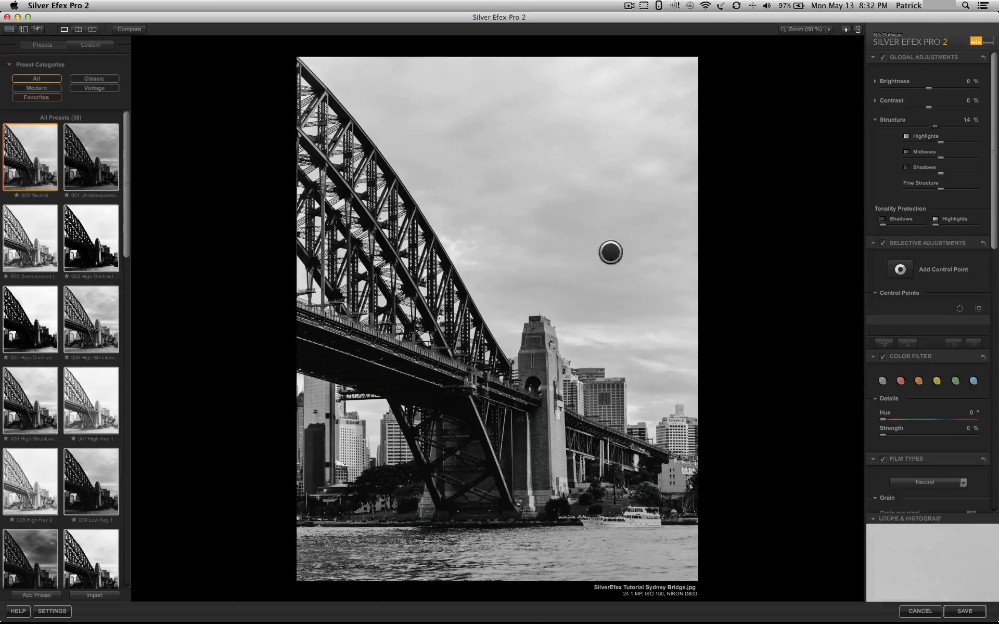
left_click_drag(609, 252, 397, 236)
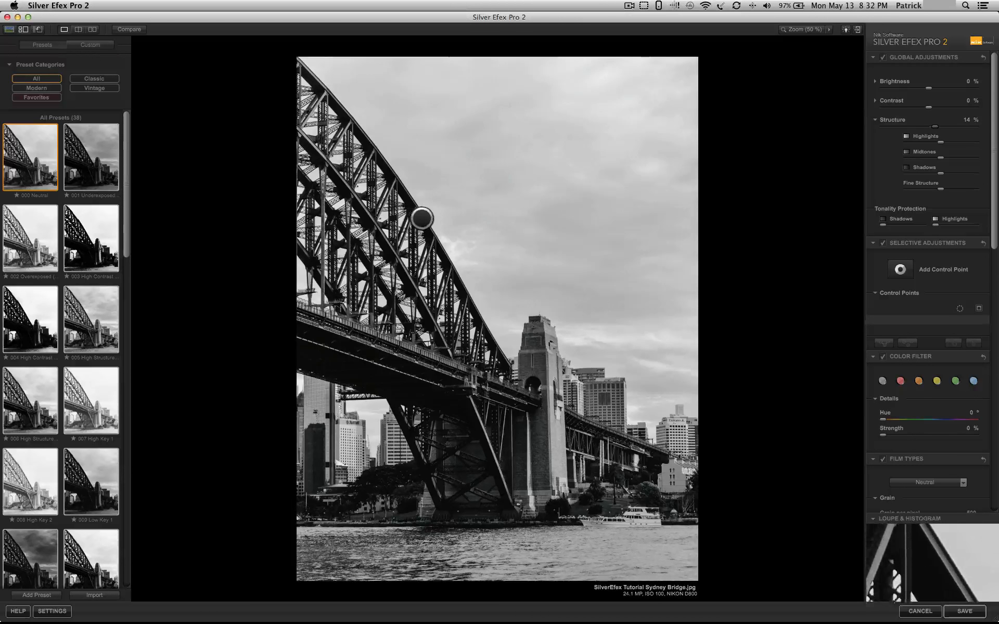
left_click_drag(422, 218, 435, 248)
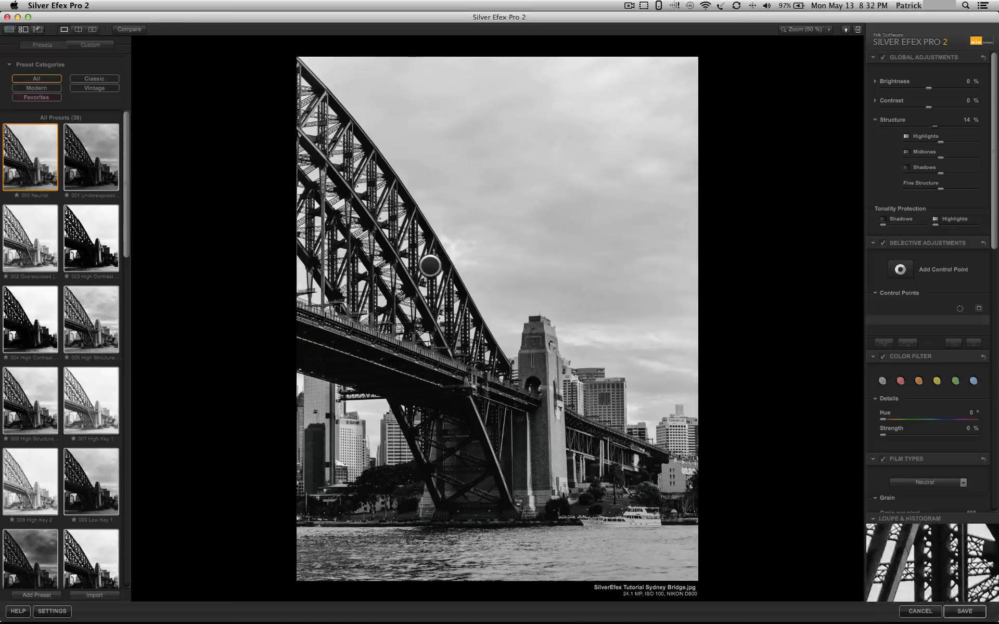
left_click_drag(427, 265, 376, 313)
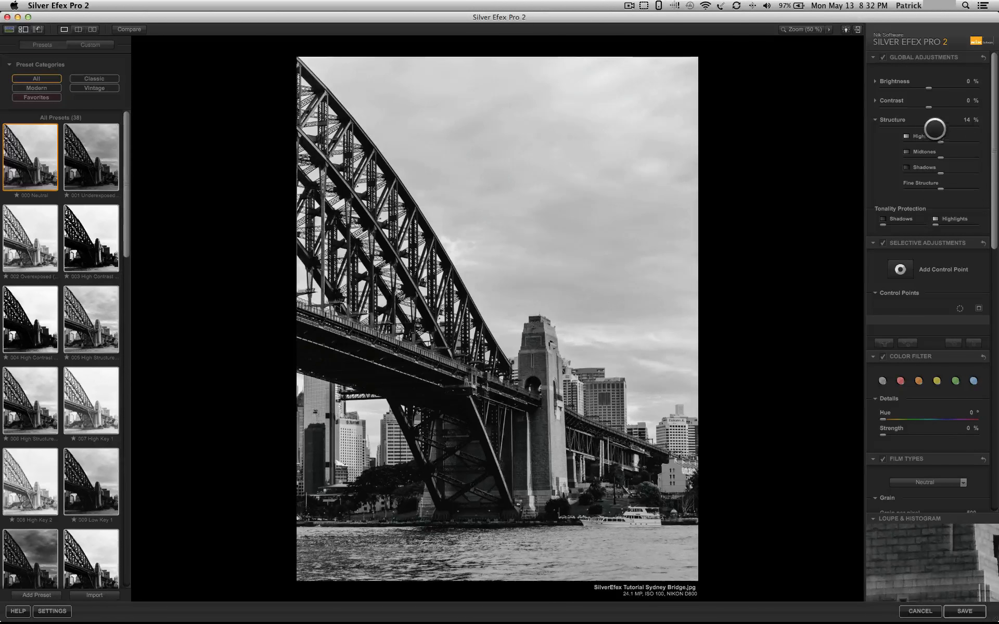
Step: Raise Structure further to 31%, checking the bridge tower and sky detail
left_click_drag(934, 130, 943, 130)
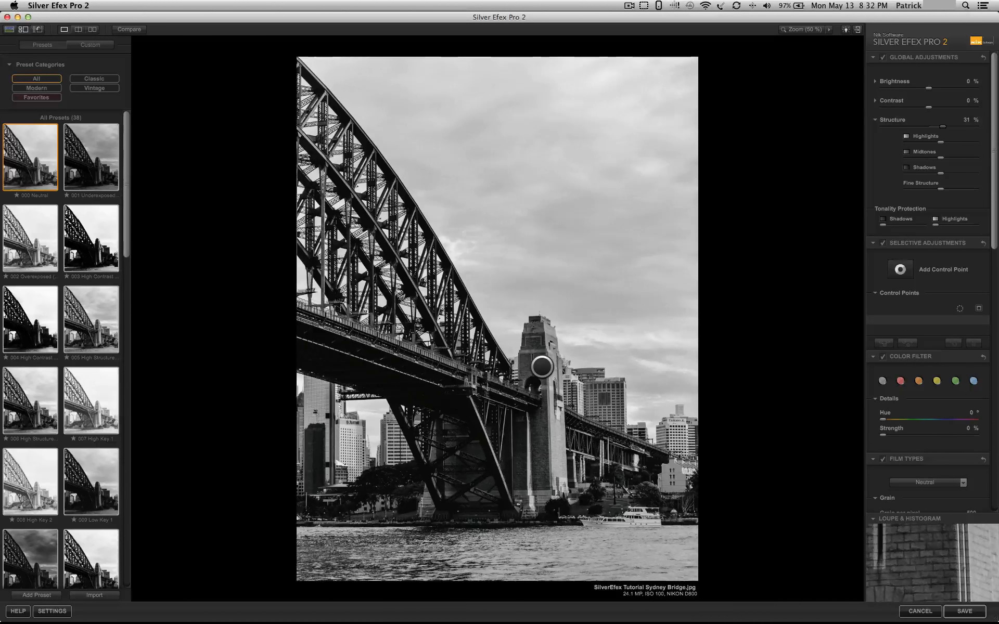
left_click_drag(541, 367, 563, 242)
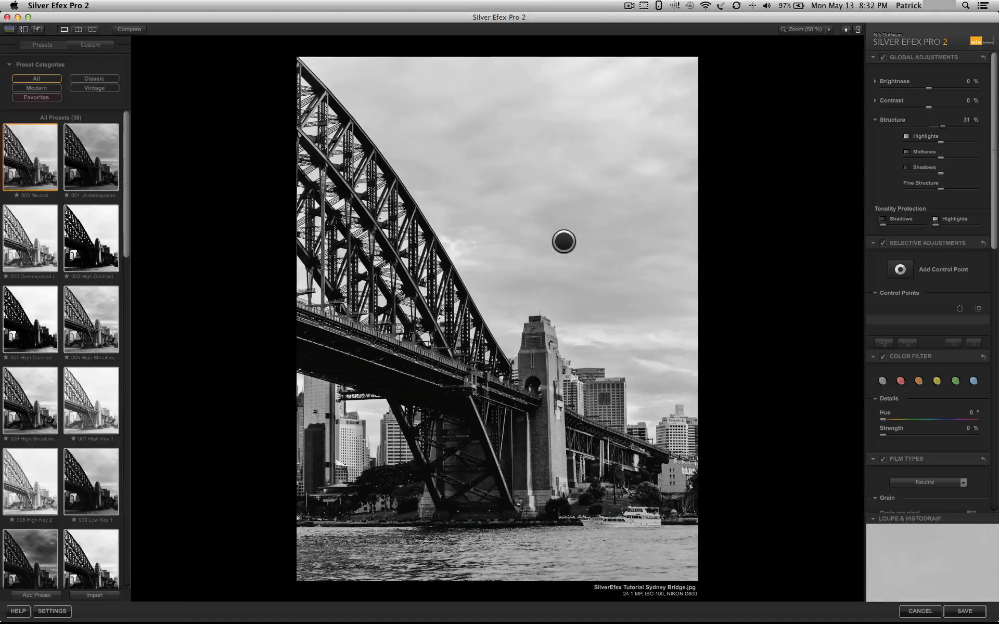
left_click_drag(563, 241, 605, 295)
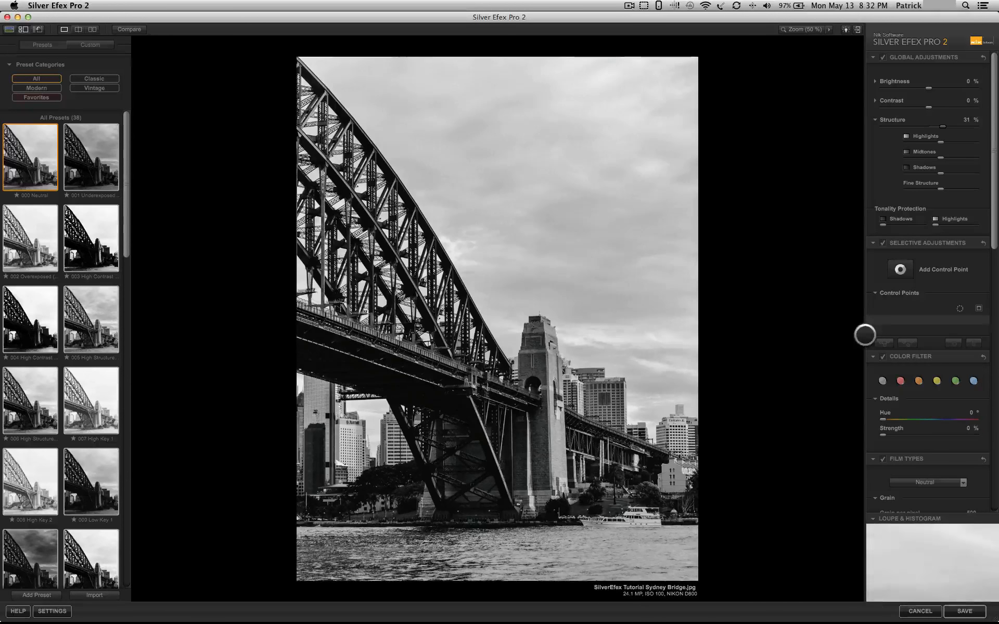
scroll("down", 3)
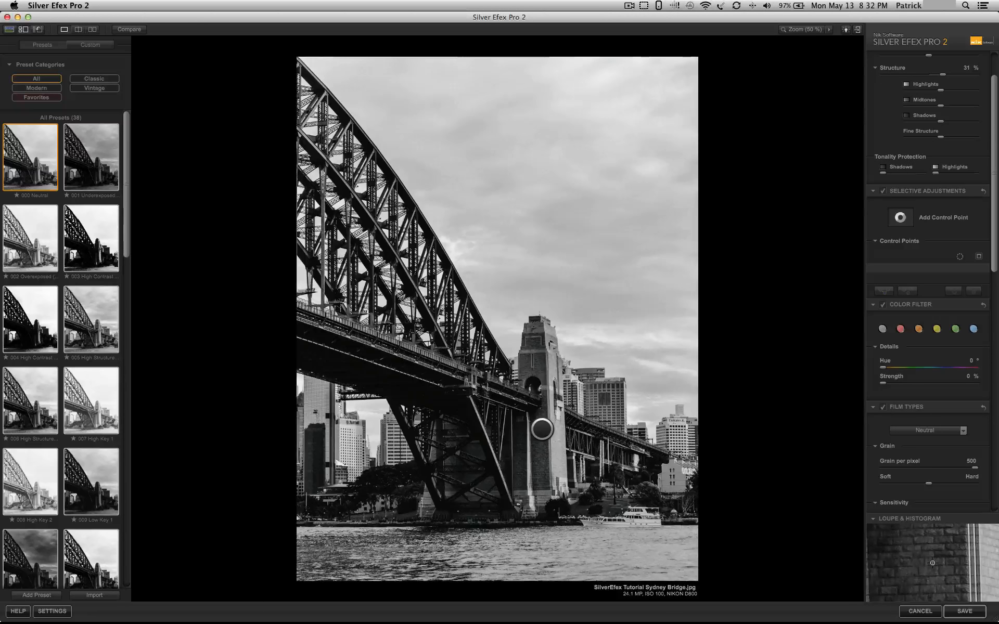
Step: Place a control point on the bridge tower and adjust its local structure
left_click(542, 443)
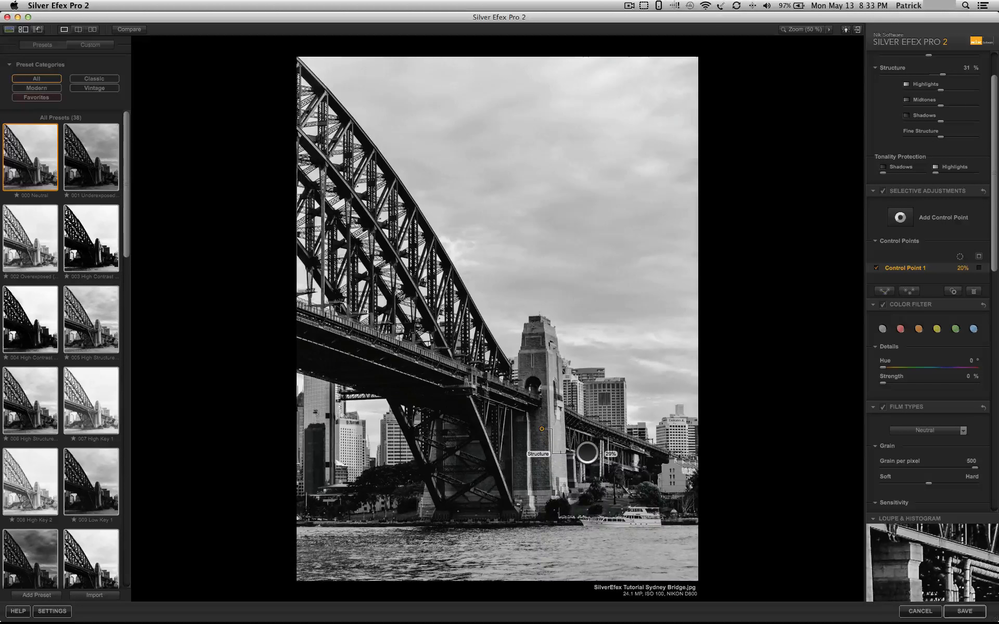
left_click_drag(586, 455, 576, 455)
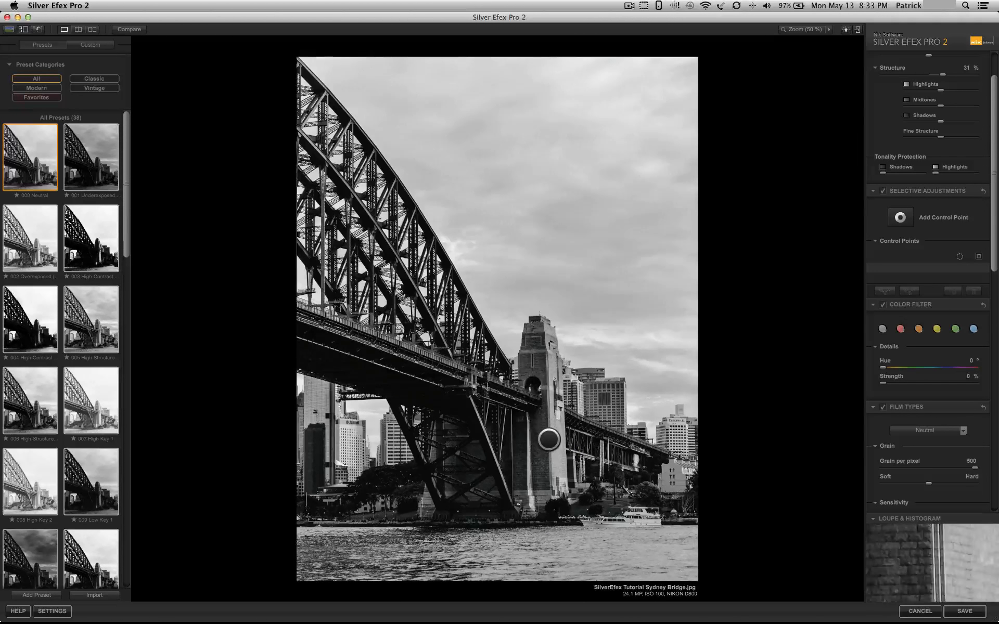
left_click_drag(547, 438, 773, 258)
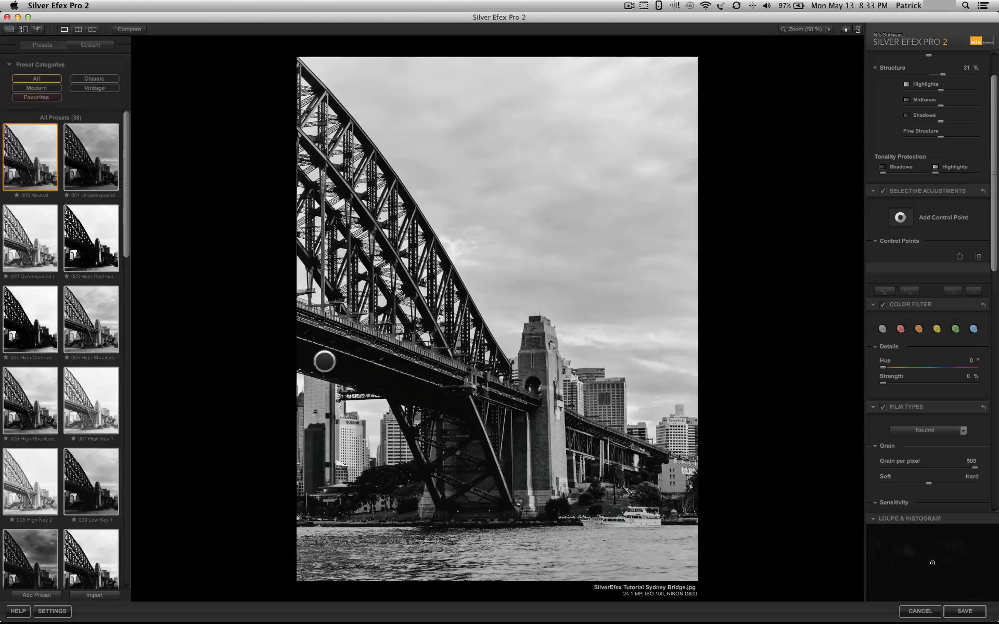
Step: Add a second control point under the bridge deck and adjust its brightness and size
left_click(327, 362)
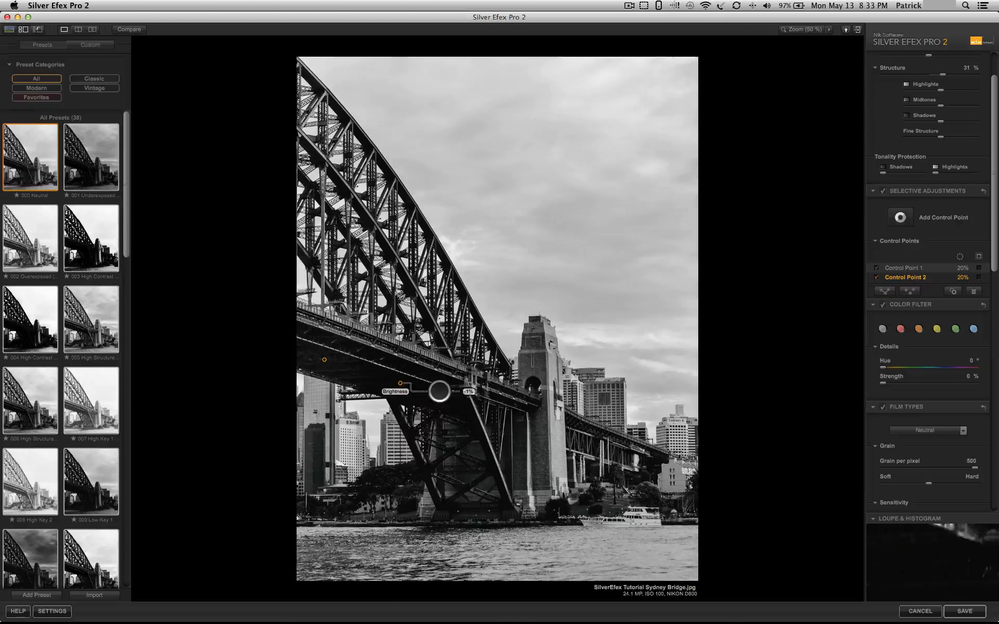
left_click_drag(439, 391, 471, 390)
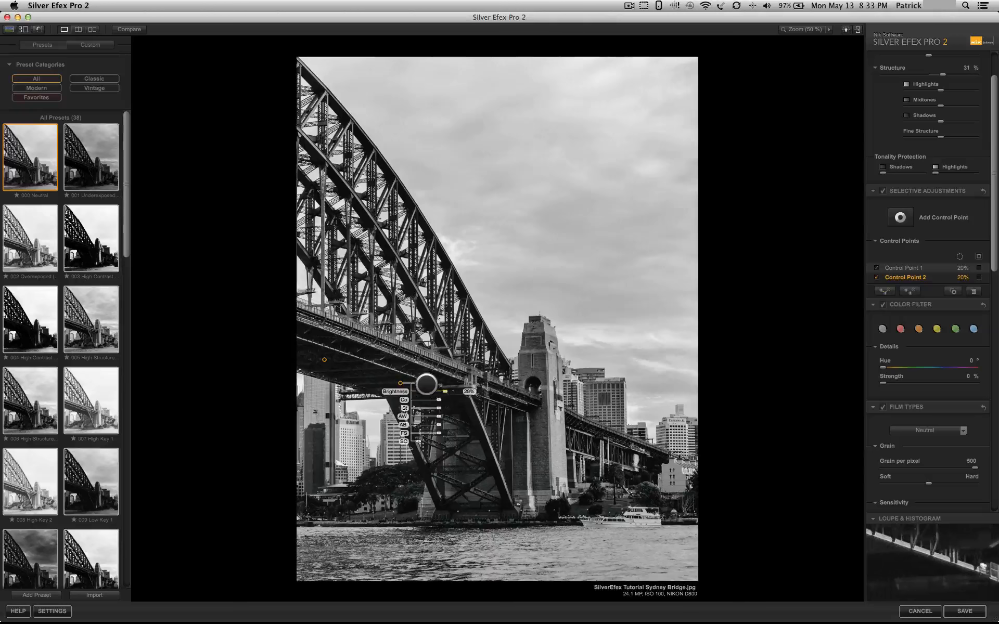
left_click_drag(427, 384, 414, 384)
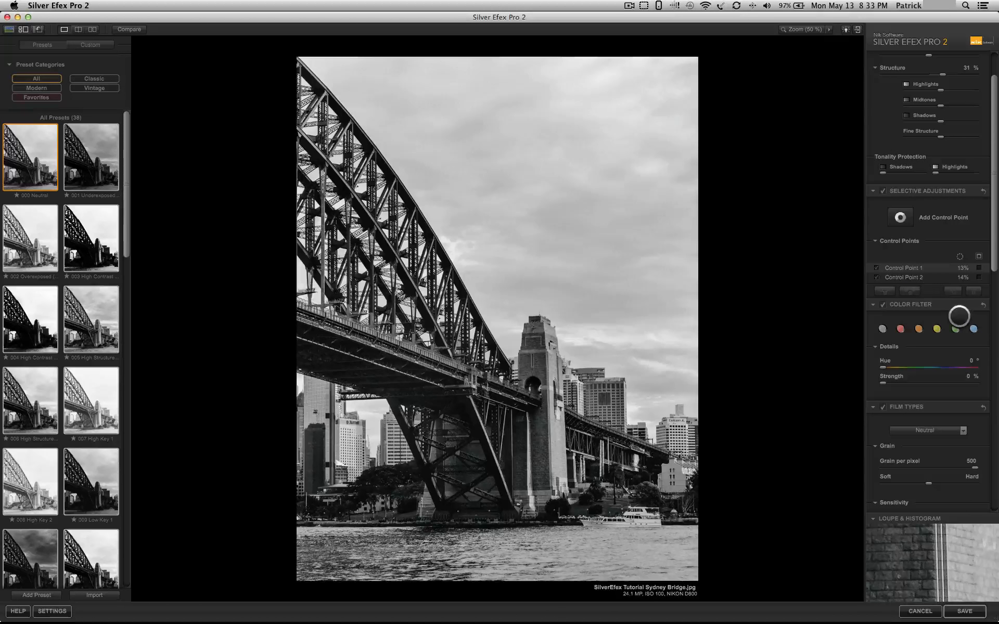
Step: Apply the blue colour filter and set its hue to 235°
scroll("down", 3)
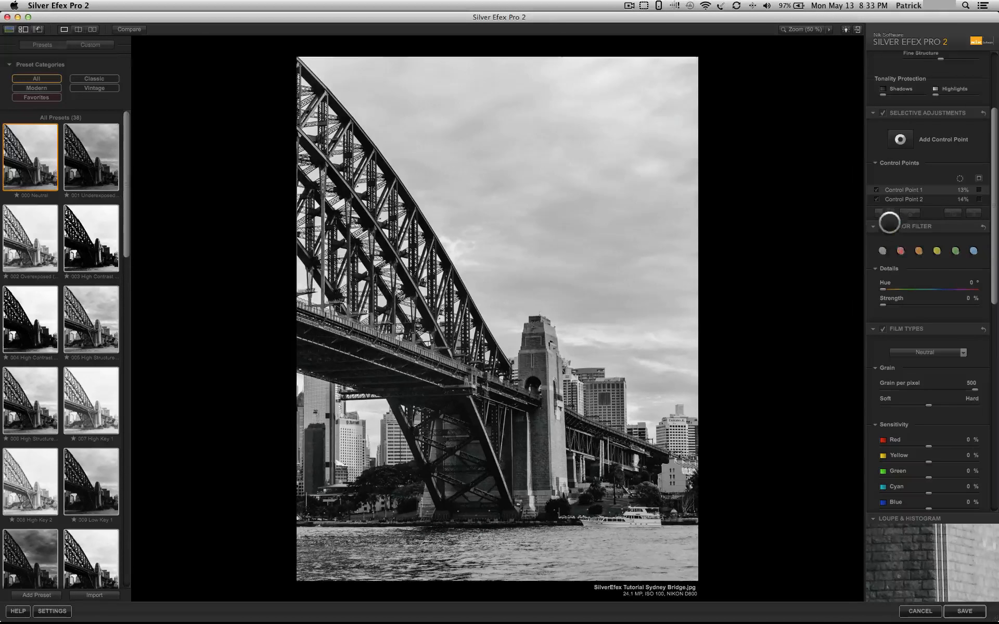
left_click(900, 251)
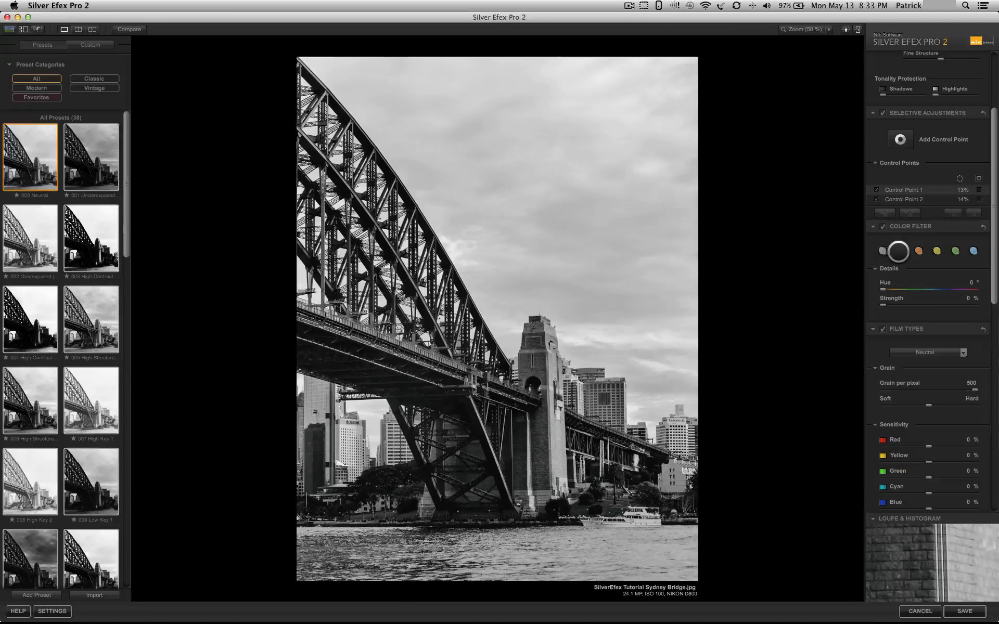
left_click(937, 250)
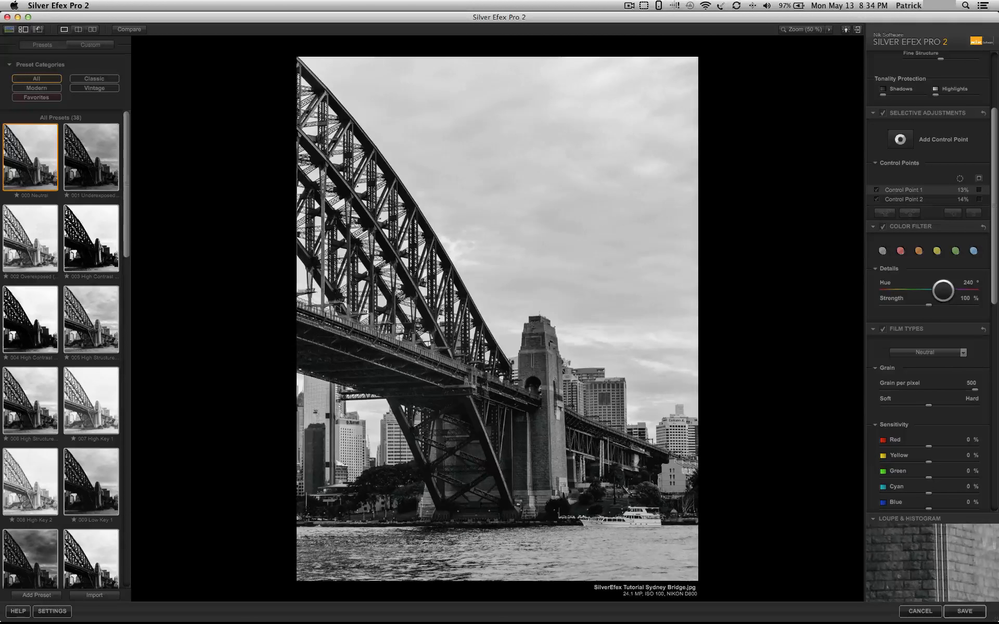
left_click_drag(944, 290, 936, 308)
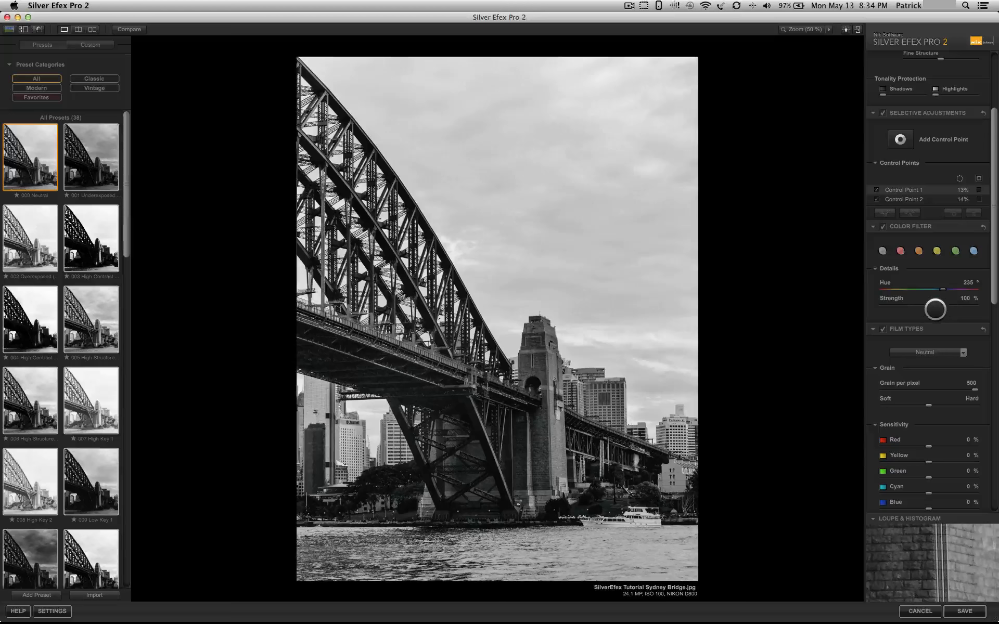
Step: Vary the filter strength, settling on 140% to darken the sky
left_click_drag(935, 308, 923, 308)
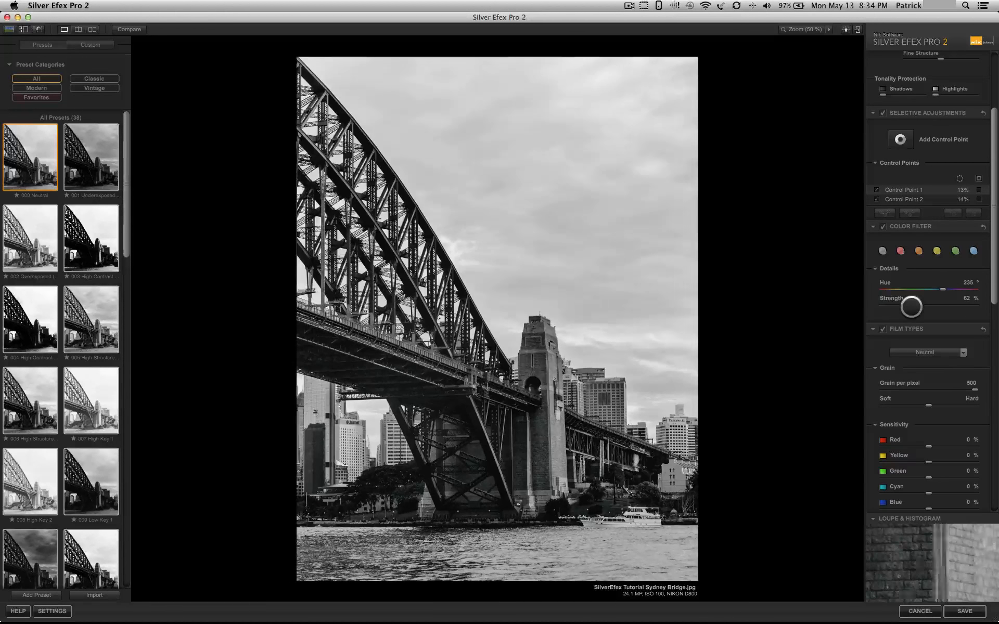
left_click_drag(909, 306, 918, 306)
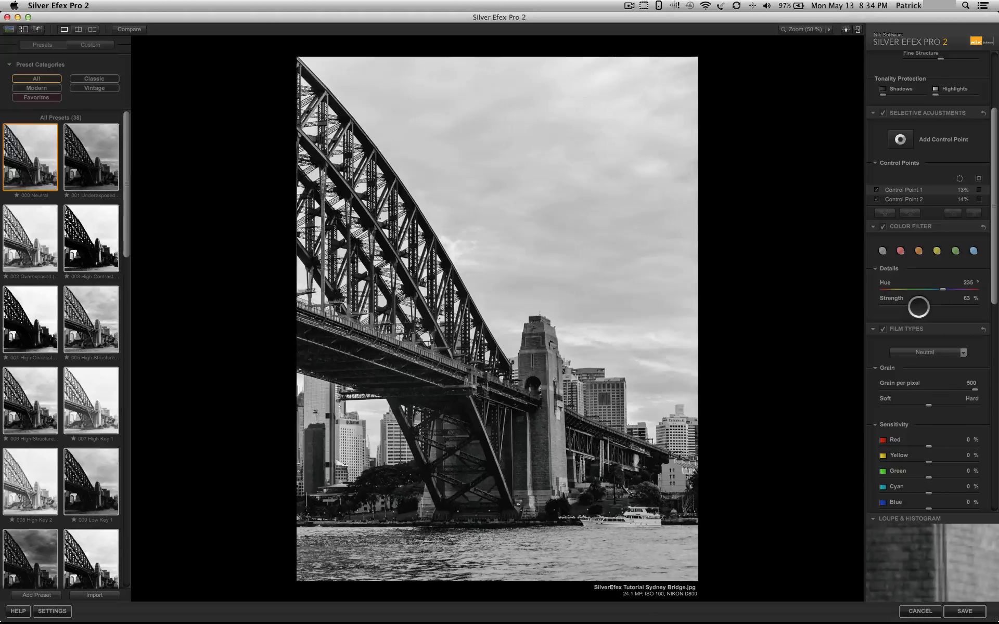
left_click_drag(918, 306, 947, 306)
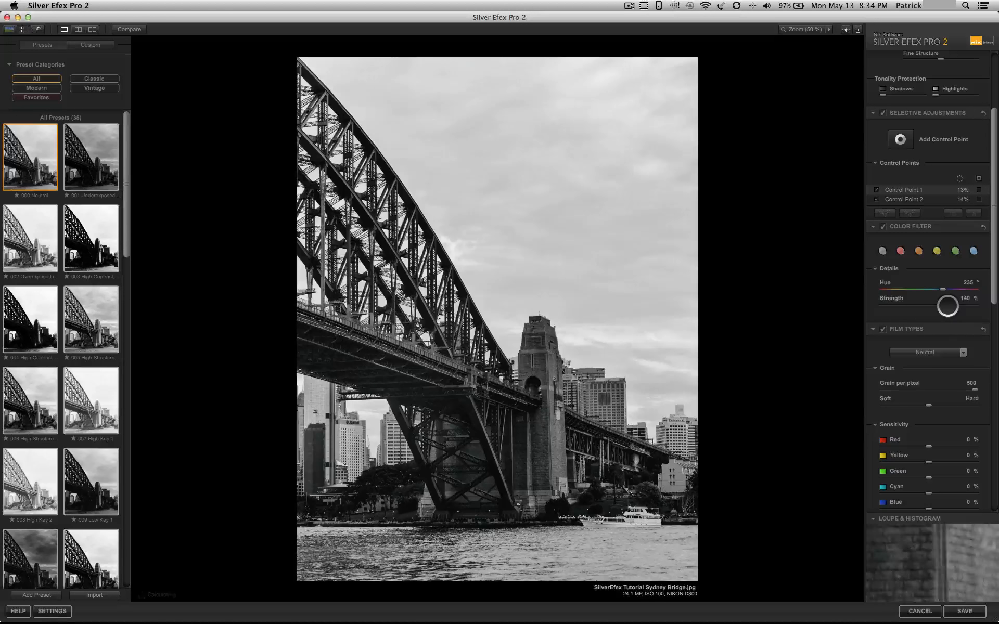
left_click_drag(947, 304, 969, 282)
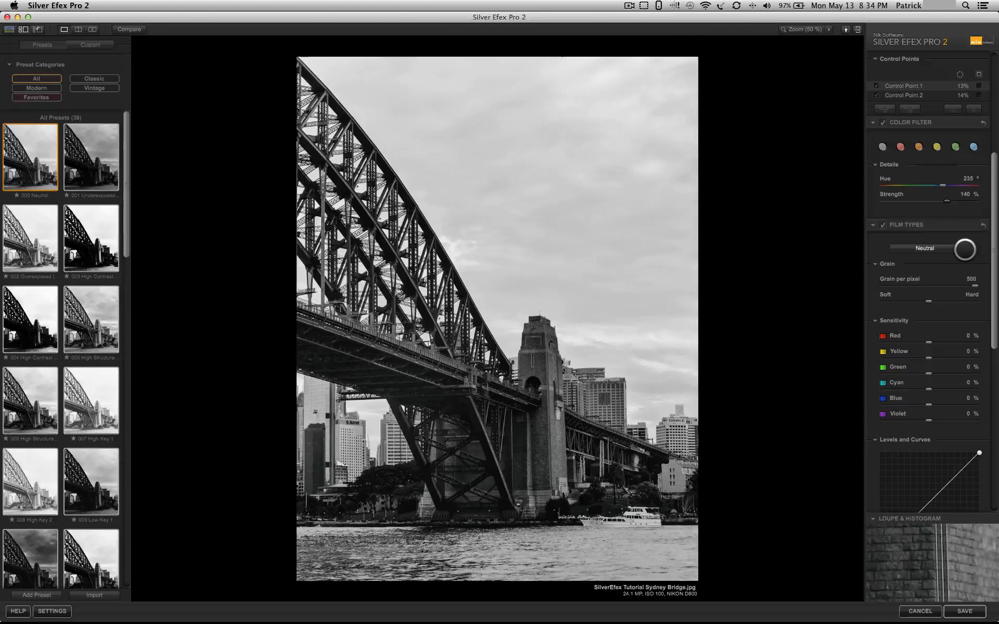
Step: Try an ISO 100 film type, return to Neutral and tweak a colour sensitivity
left_click(924, 248)
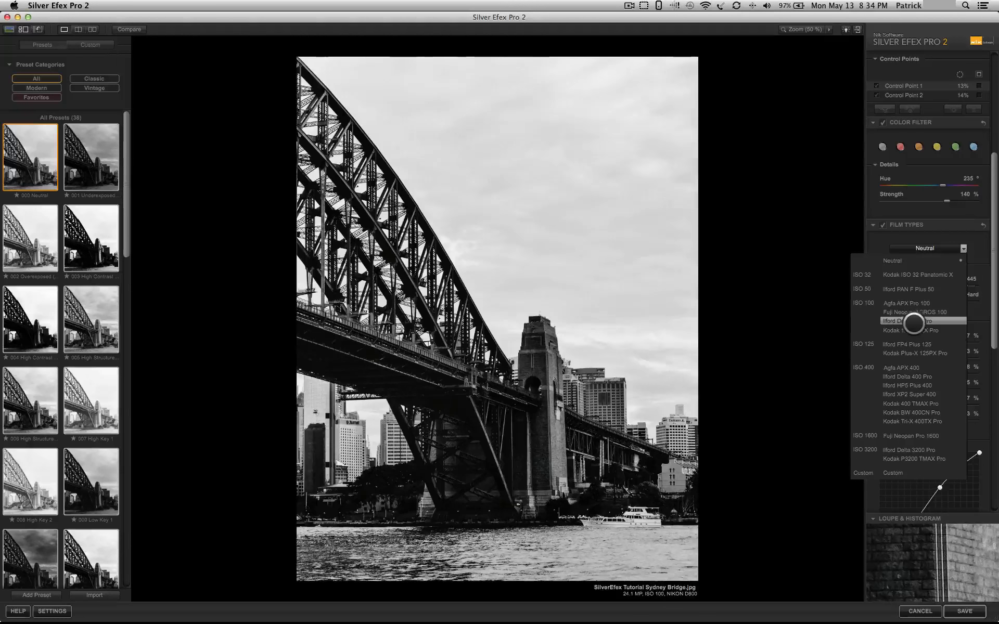
left_click(909, 331)
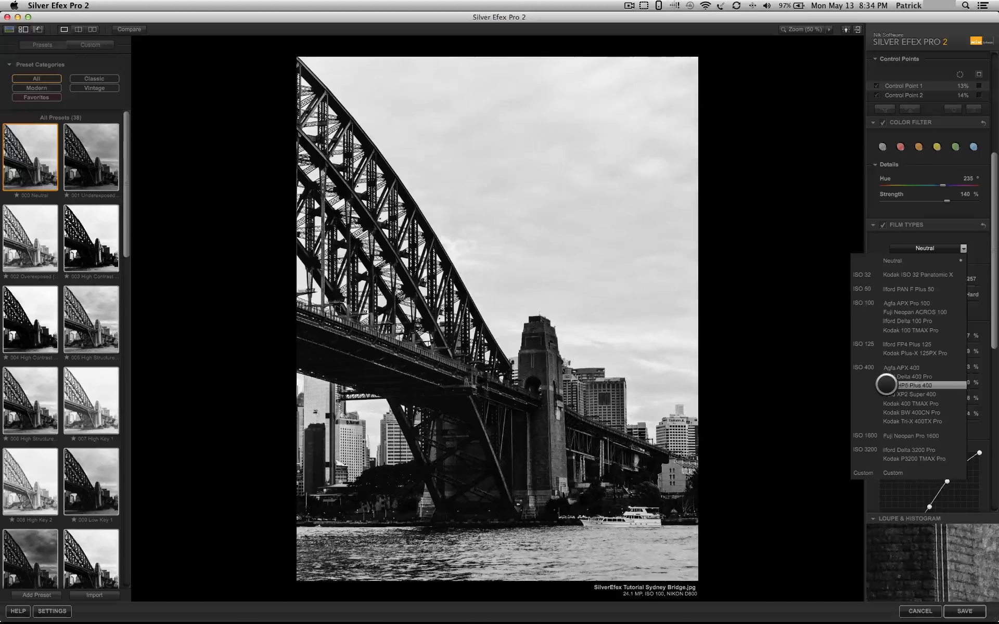
mouse_move(889, 394)
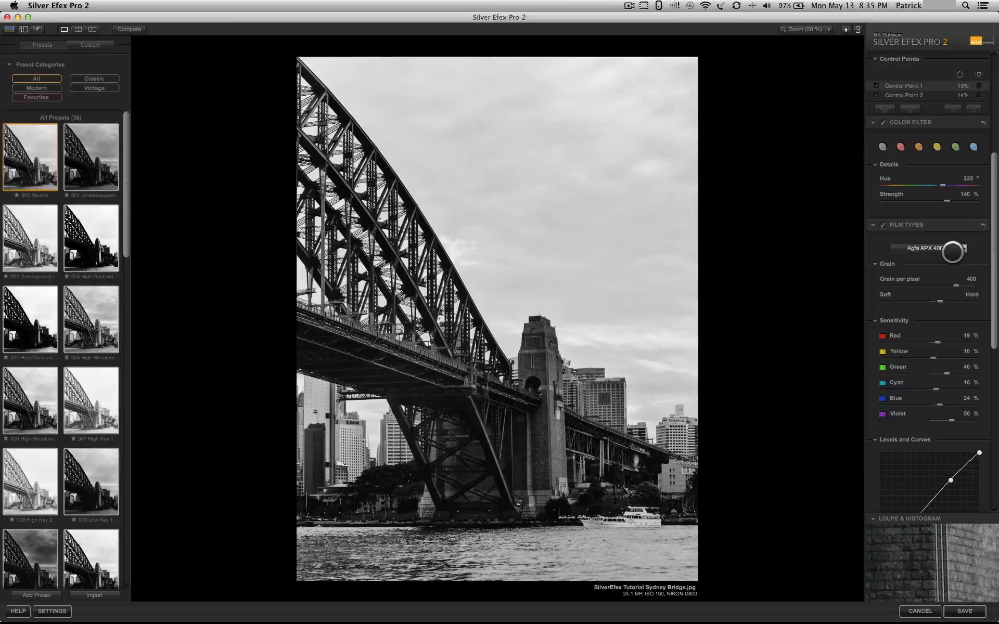
left_click(926, 247)
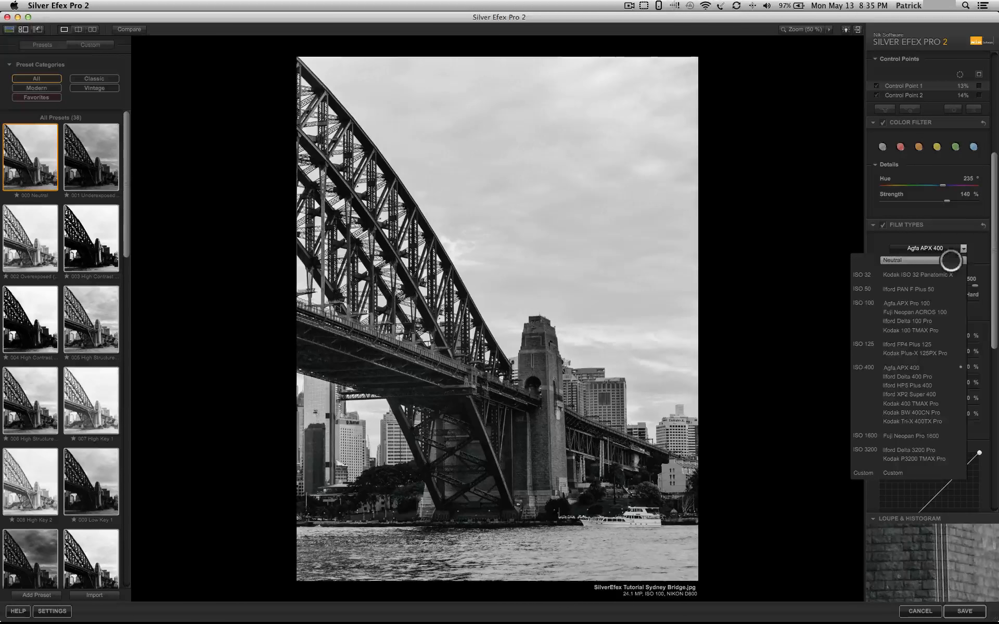
left_click(892, 260)
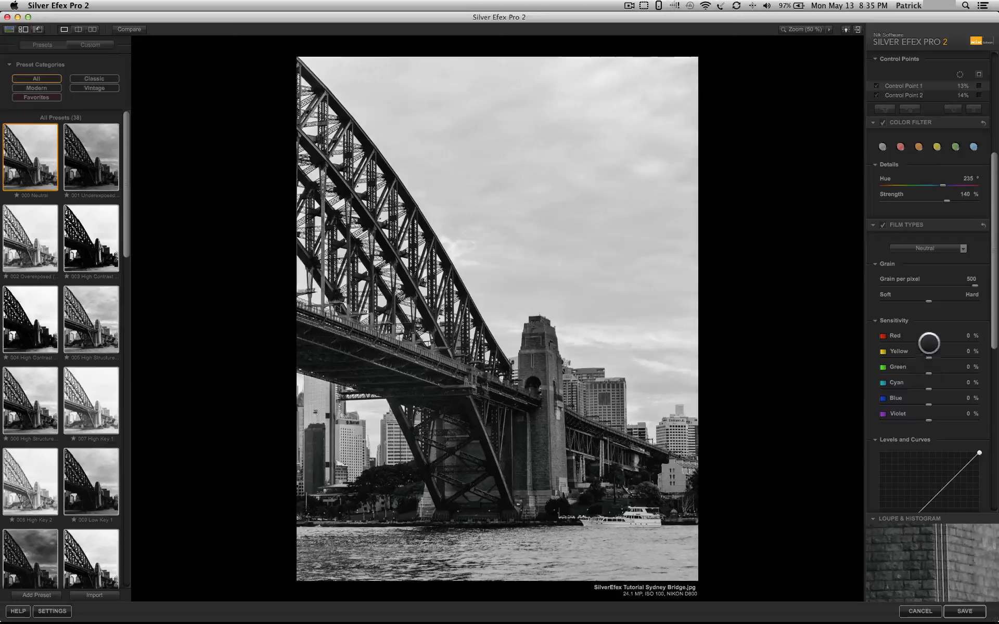
left_click_drag(929, 342, 922, 343)
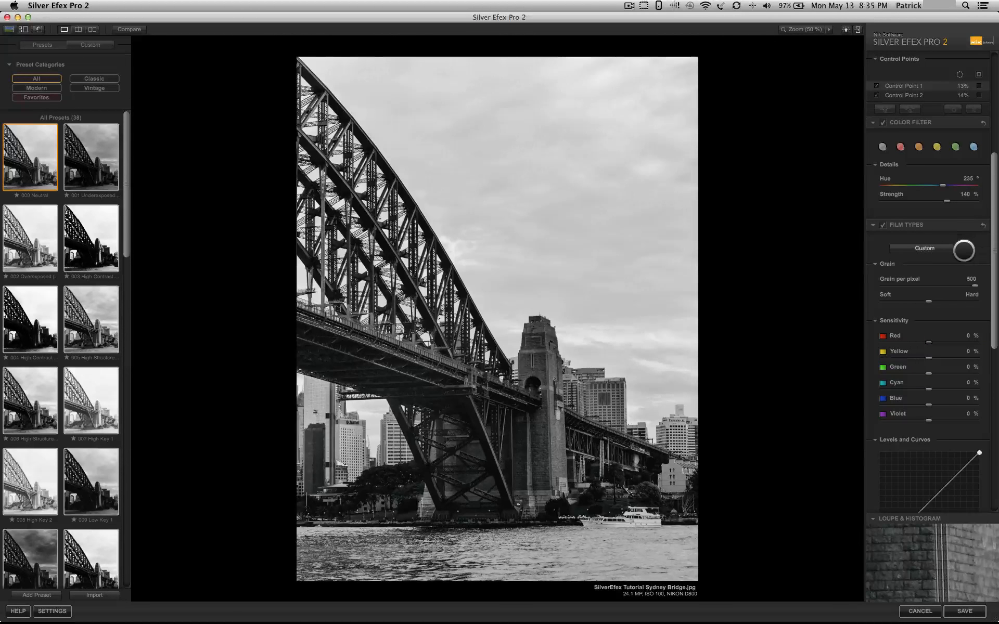
Step: Choose the Agfa APX 400 film type for the photo
left_click(962, 247)
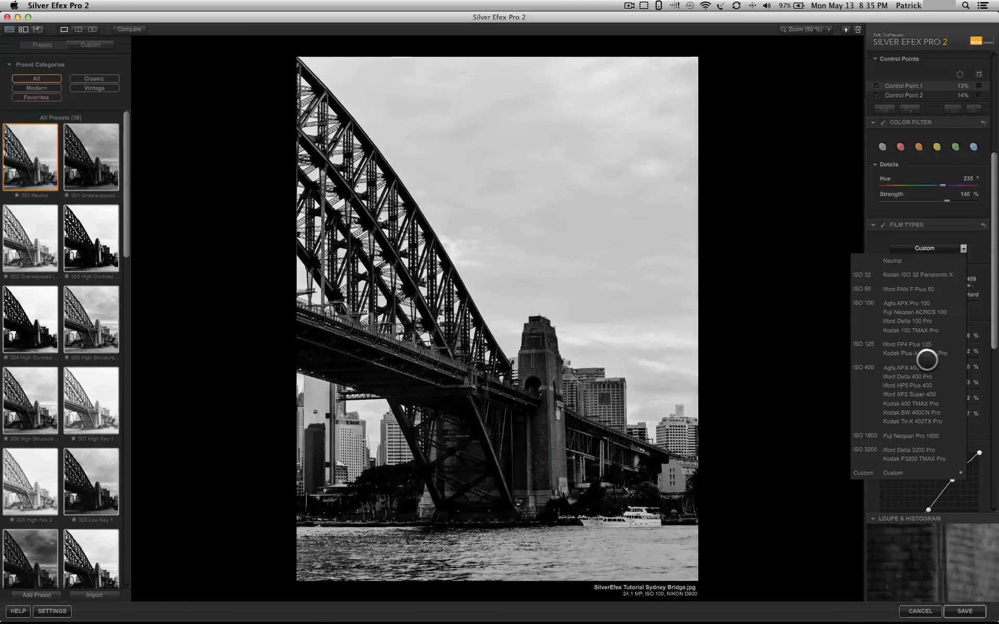
left_click(900, 367)
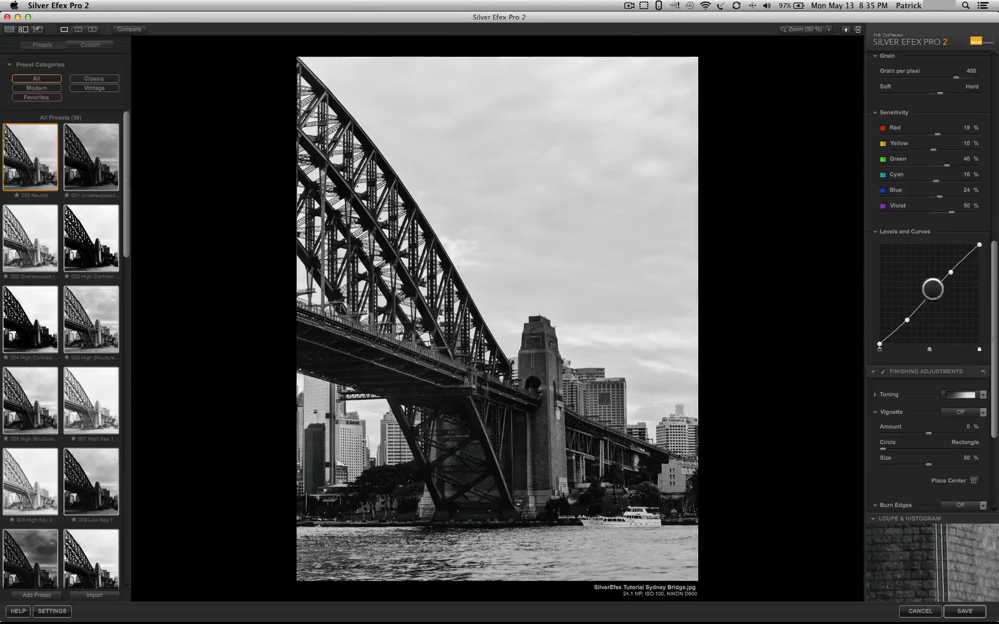
Step: Experiment with Levels and Curves points, leaving the tone curve in its original shape, and move on to Toning
left_click_drag(931, 288, 912, 305)
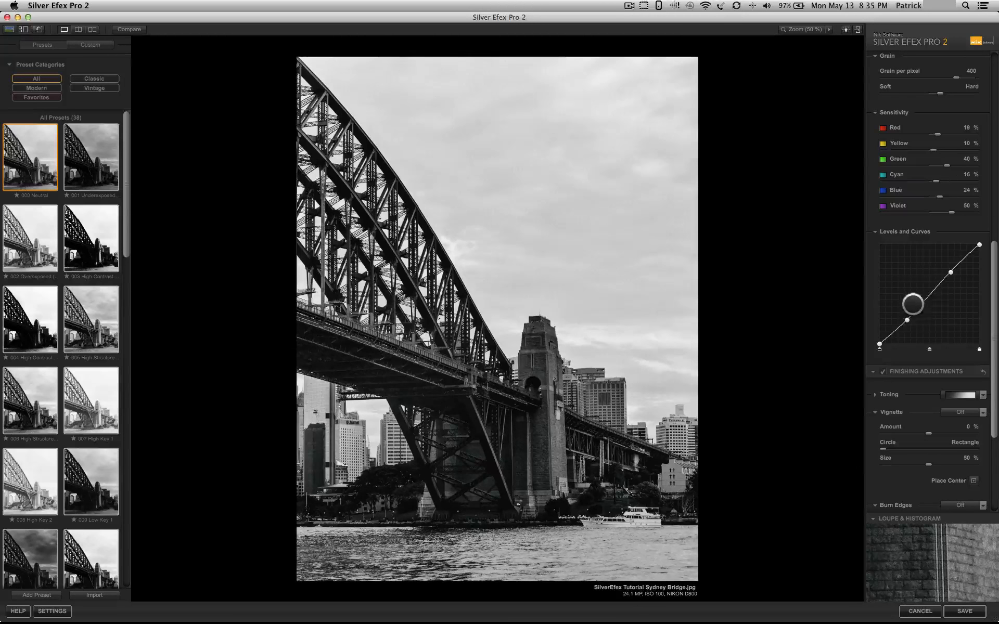
left_click_drag(912, 304, 921, 299)
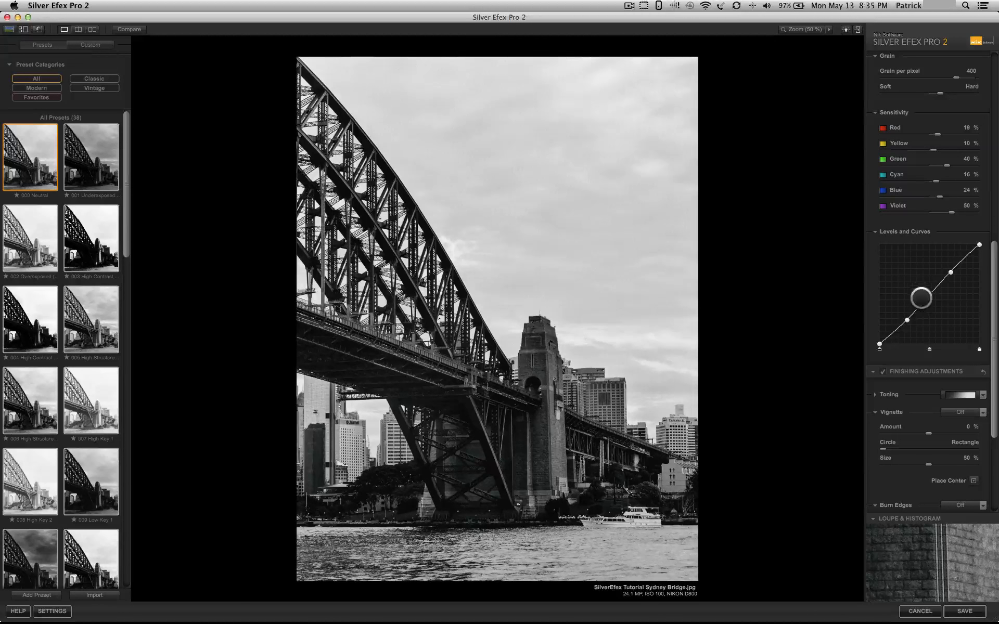
left_click_drag(921, 297, 929, 306)
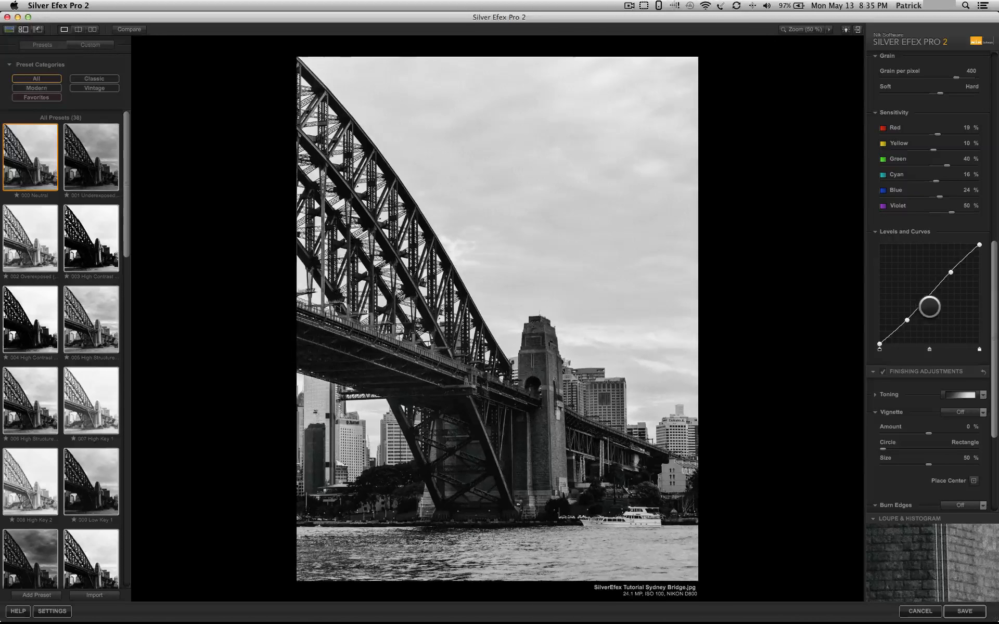
left_click_drag(929, 306, 936, 294)
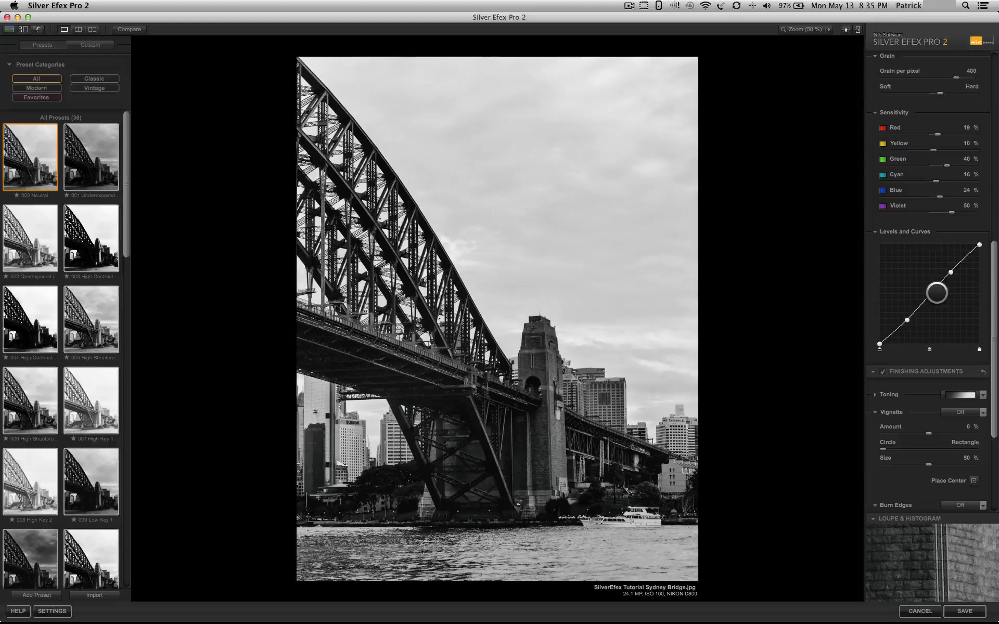
left_click_drag(937, 291, 936, 272)
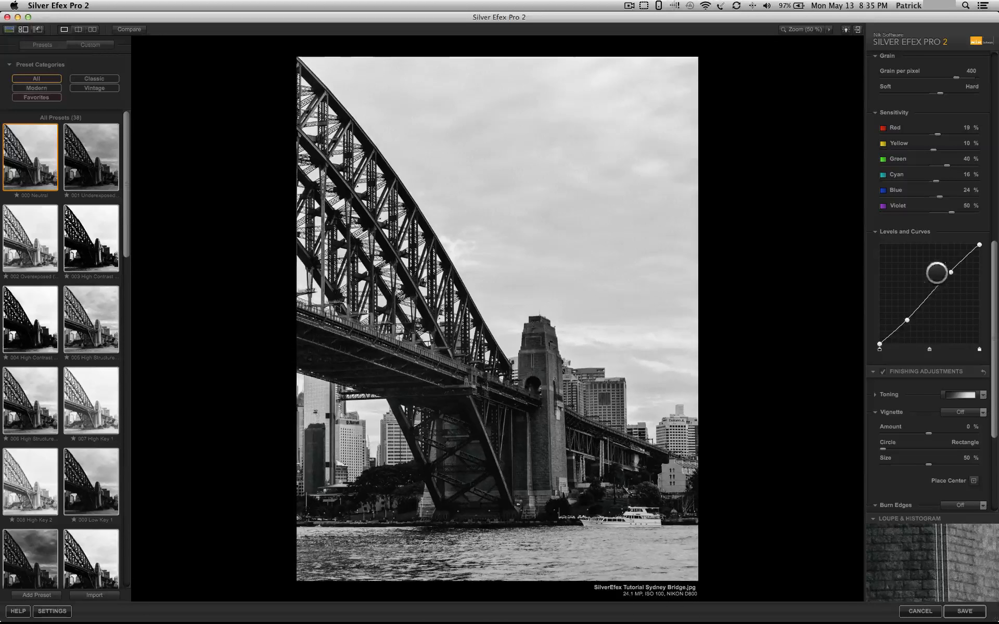
left_click_drag(937, 270, 930, 327)
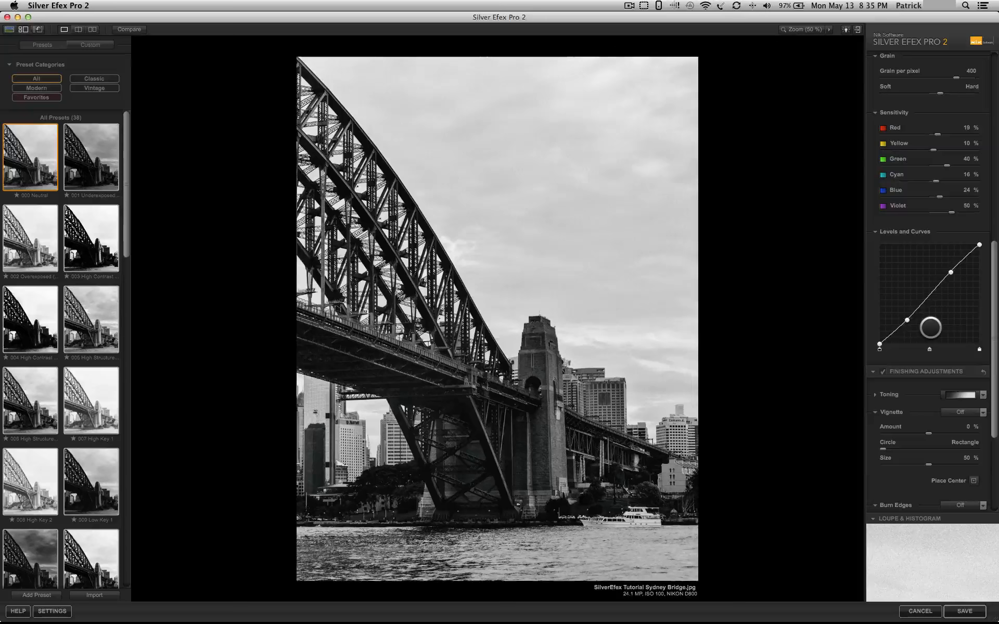
scroll("down", 3)
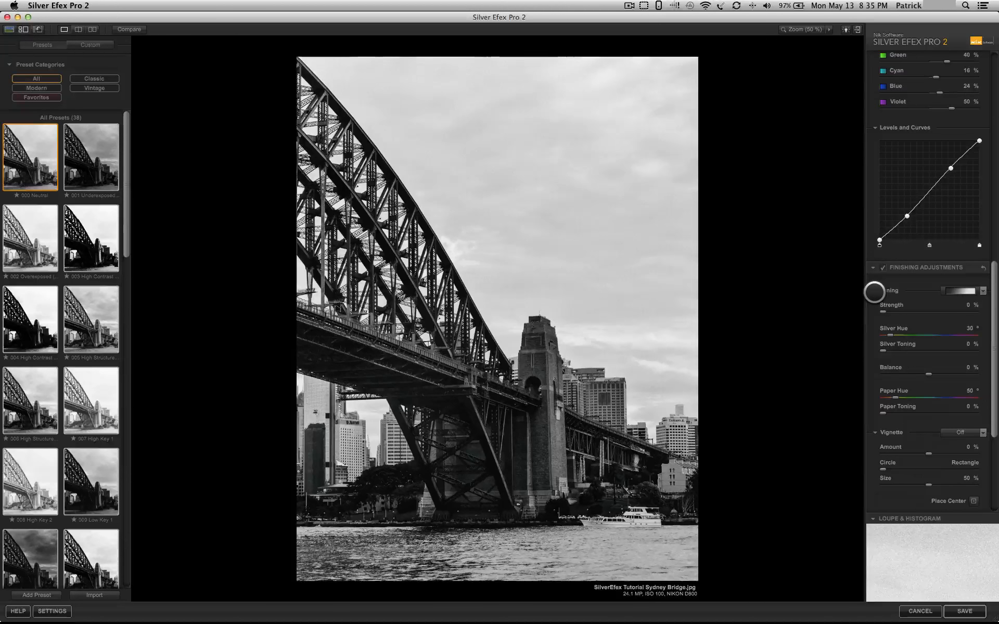
left_click(876, 290)
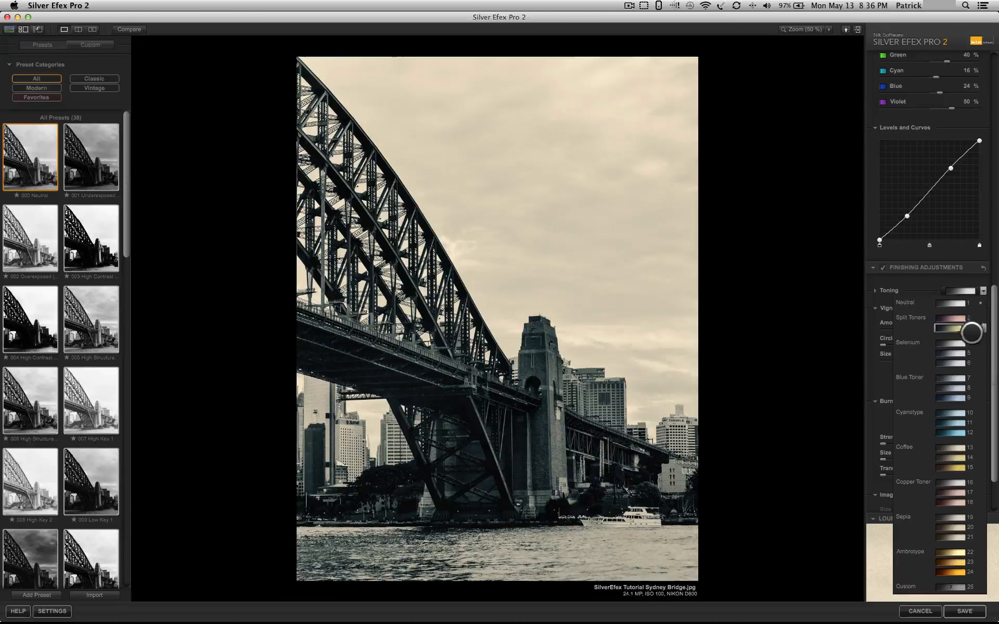
left_click_drag(970, 333, 966, 364)
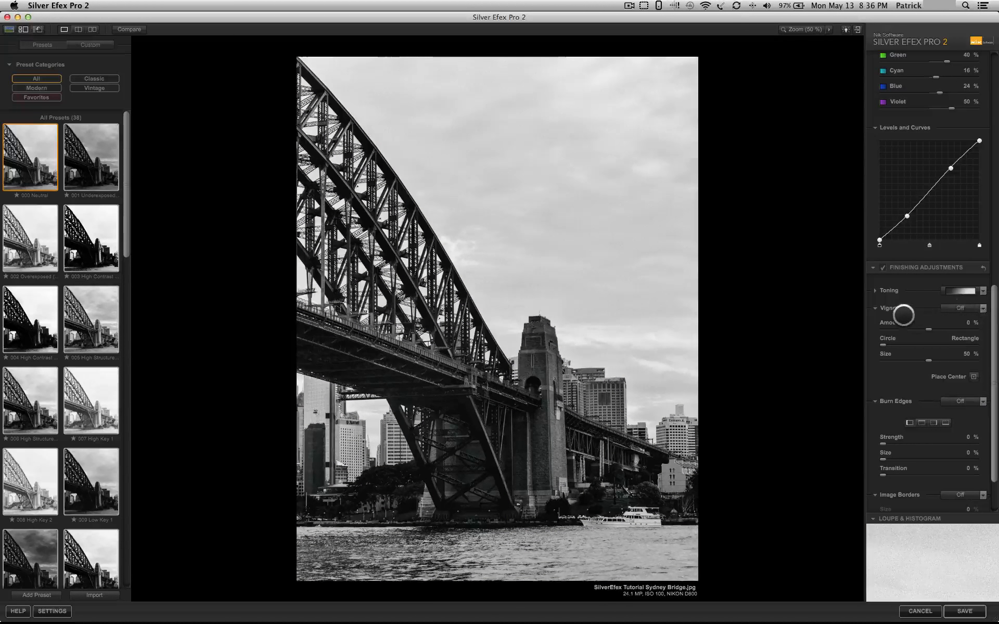
Step: Choose the Lens Falloff 2 vignette preset
left_click(983, 308)
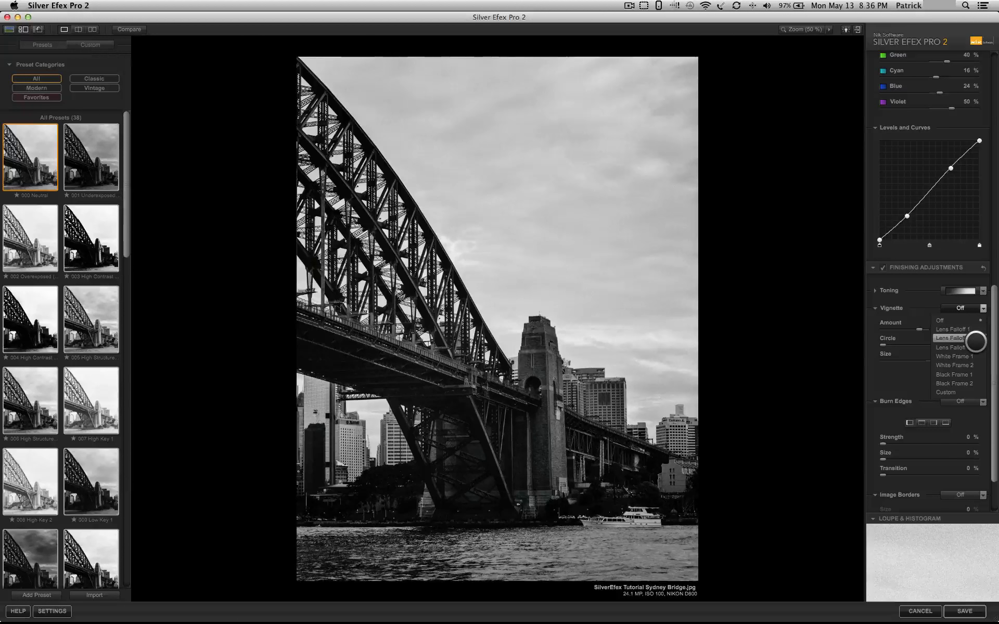
left_click(951, 348)
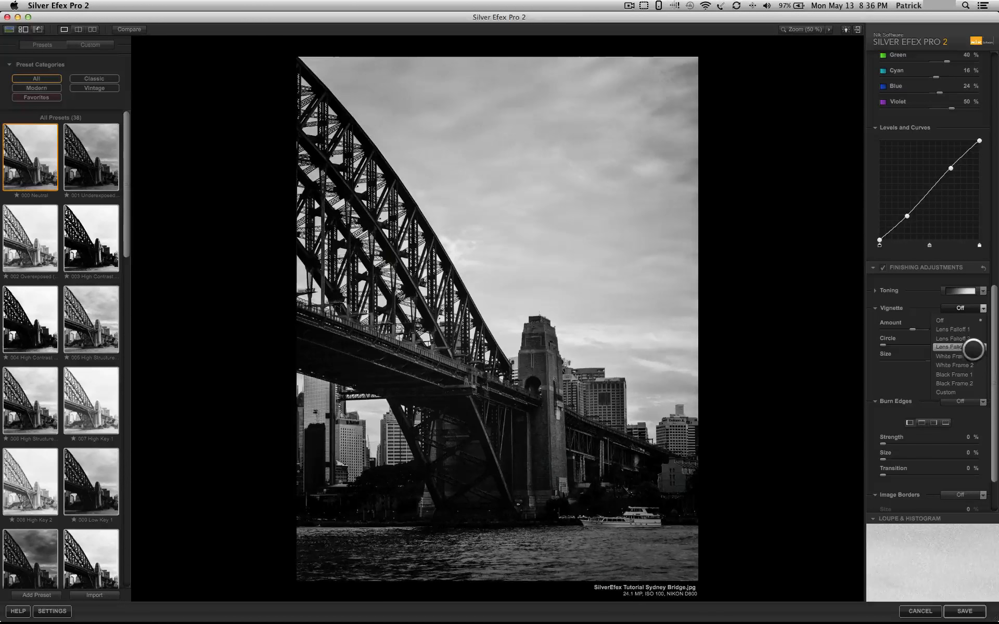
left_click(949, 347)
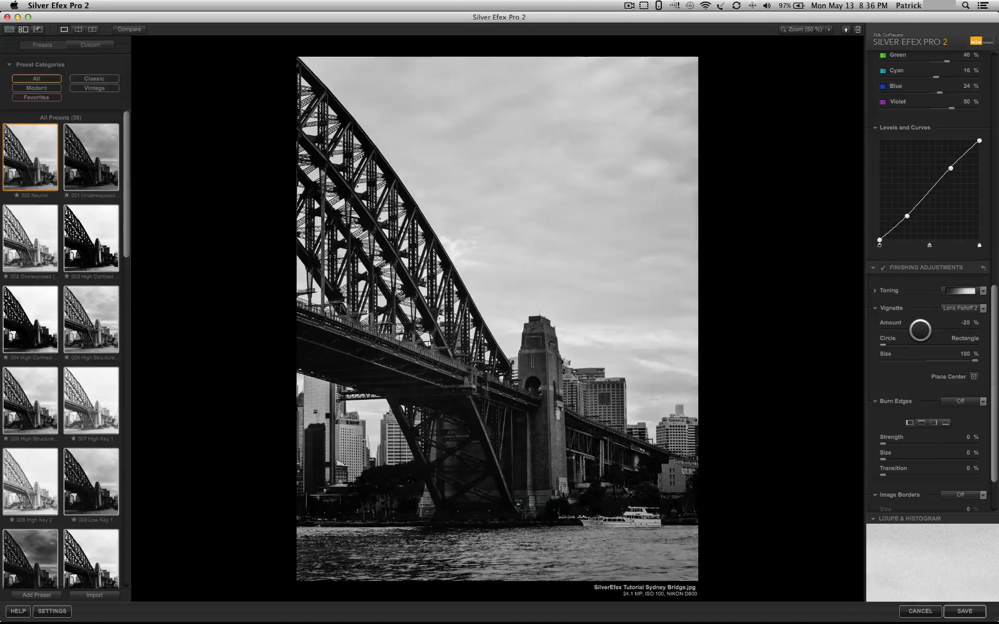
Step: Set the vignette Amount to −27% at 100% size, darkening the corners
left_click_drag(919, 330, 907, 330)
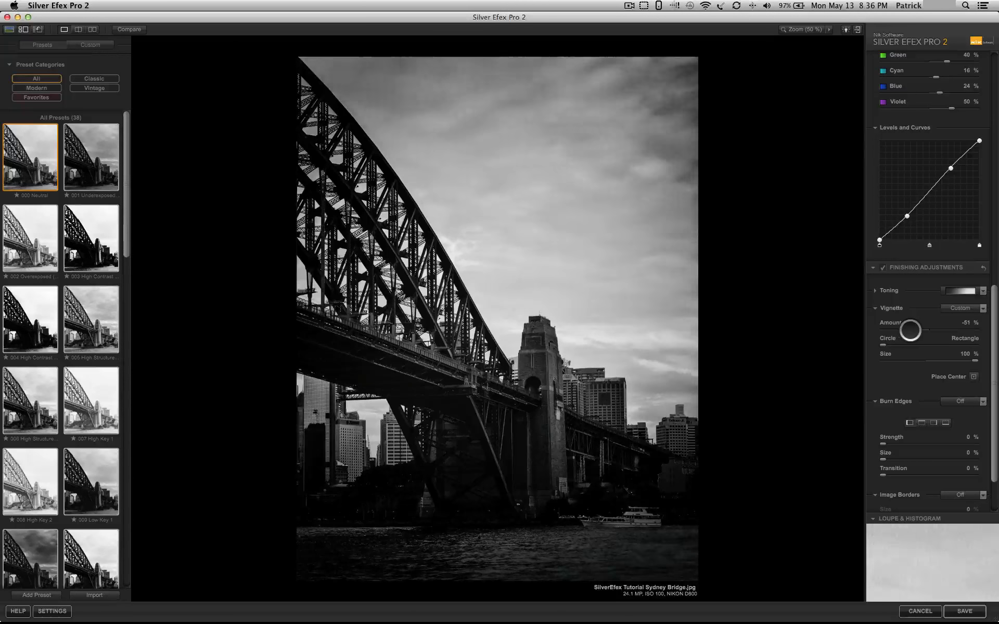
left_click_drag(909, 330, 915, 330)
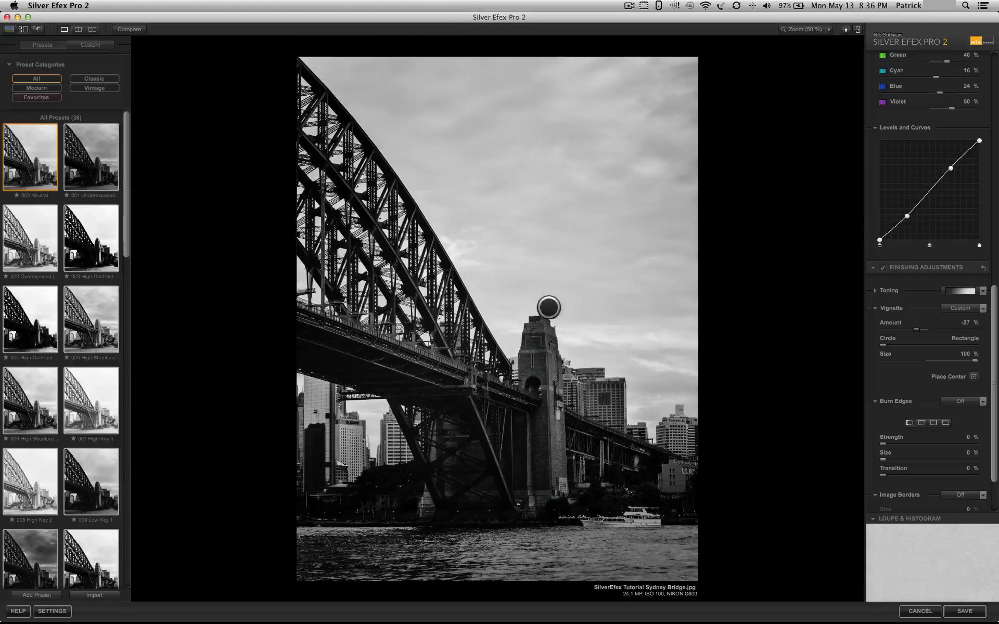
left_click_drag(547, 307, 593, 328)
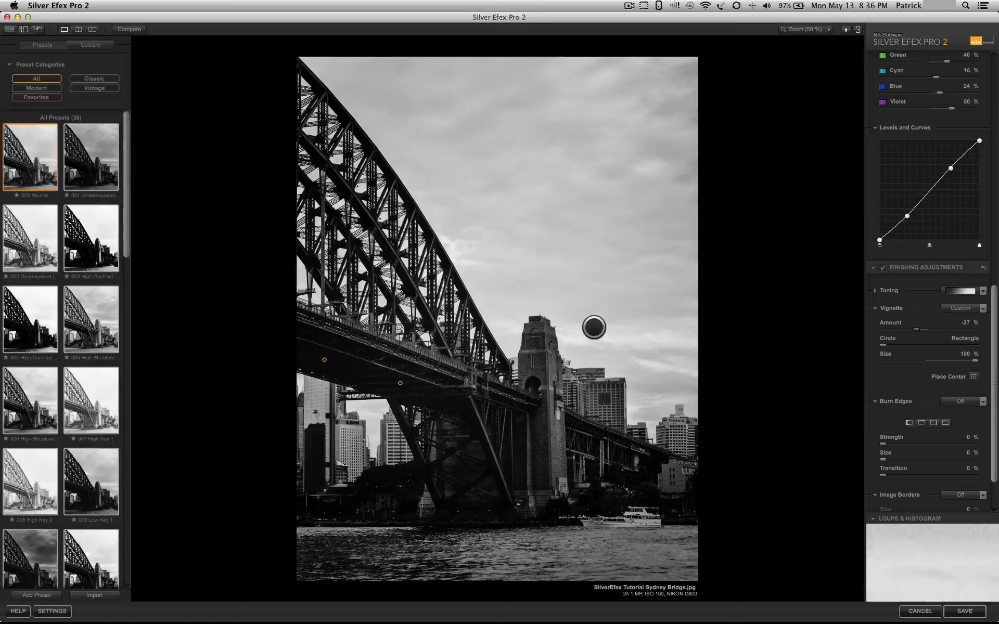
left_click_drag(594, 328, 619, 332)
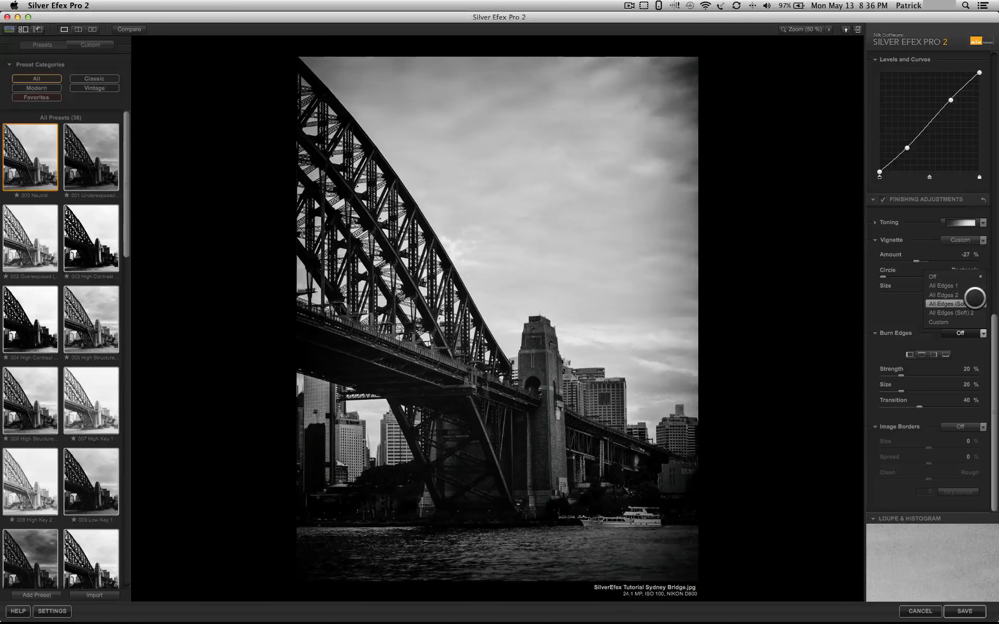
Step: Burn all edges with the All Edges 1 preset (strength 15%, size 10%, transition 0%)
left_click(944, 295)
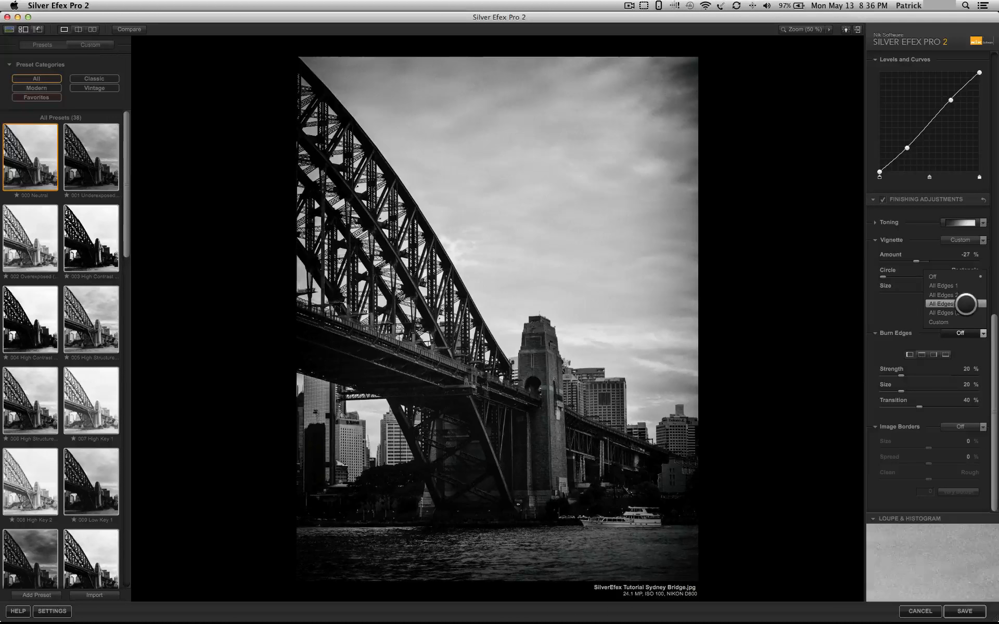
left_click(942, 285)
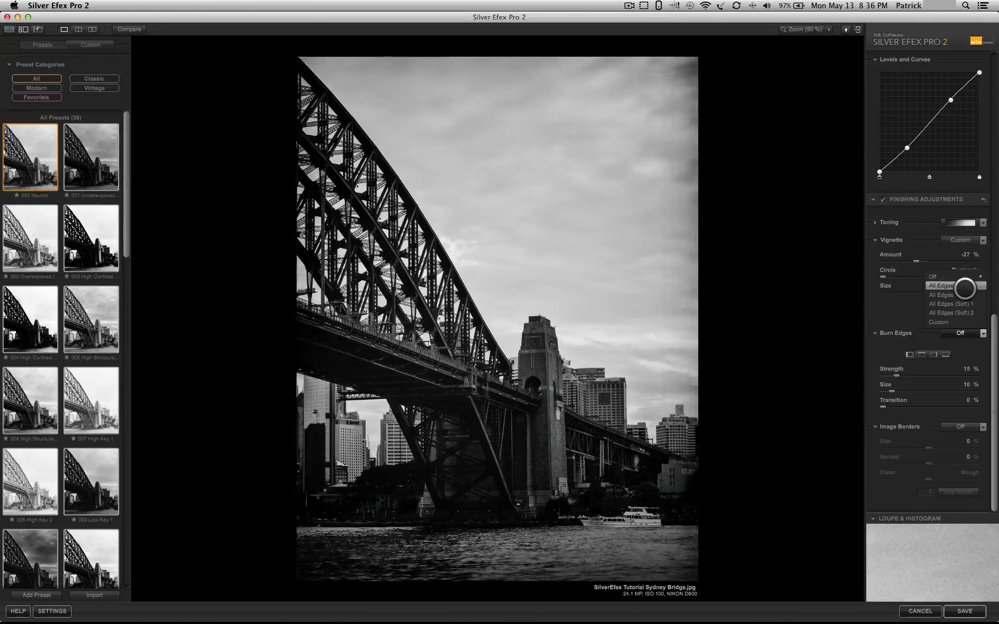
left_click(942, 285)
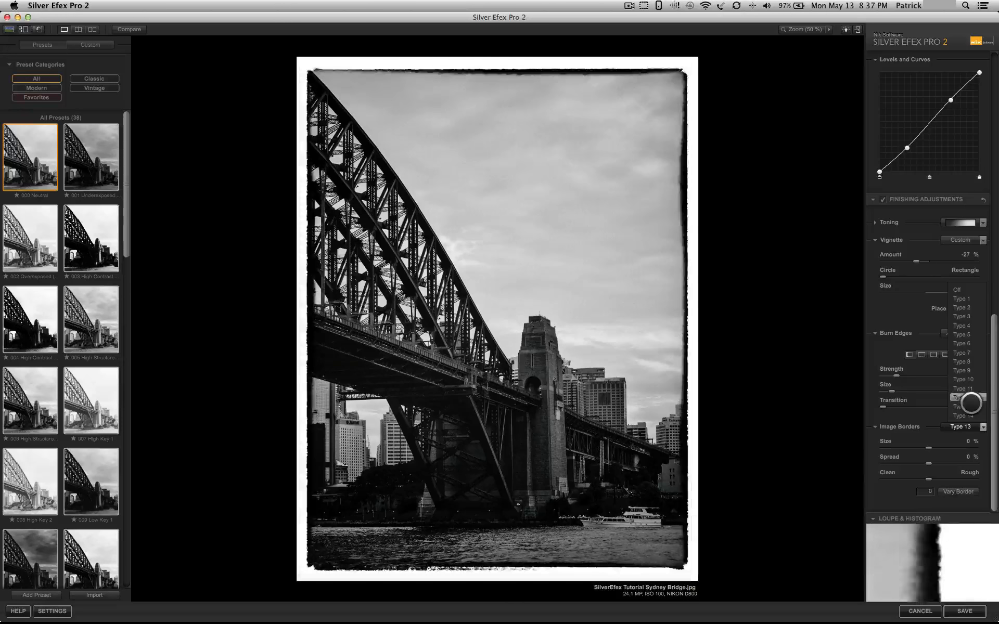
Step: Apply a thin black Type 13 image border settled at 12% size
left_click(958, 289)
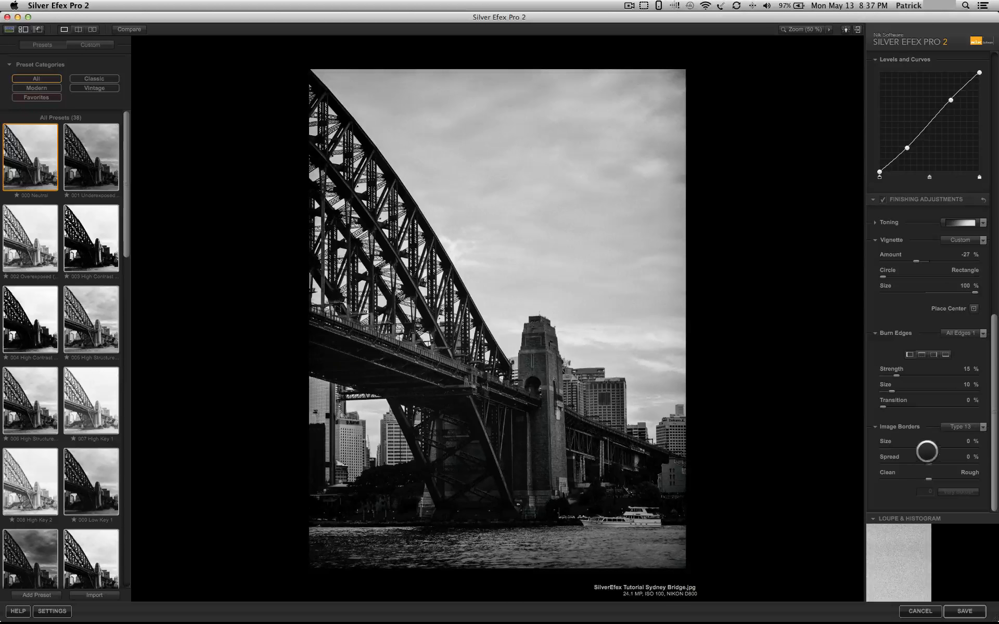
left_click_drag(927, 442, 918, 441)
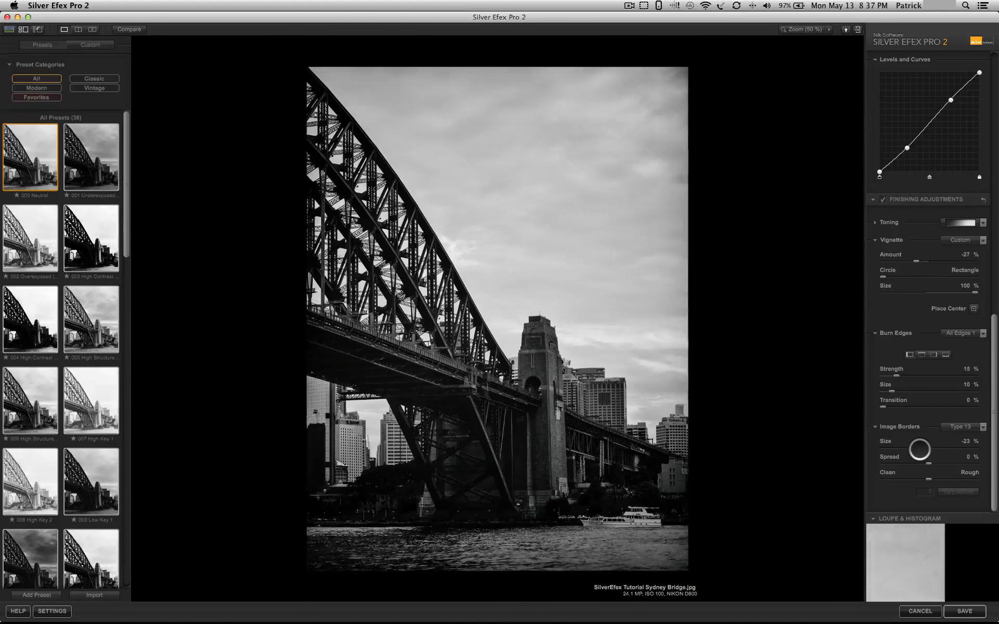
left_click_drag(911, 447, 927, 447)
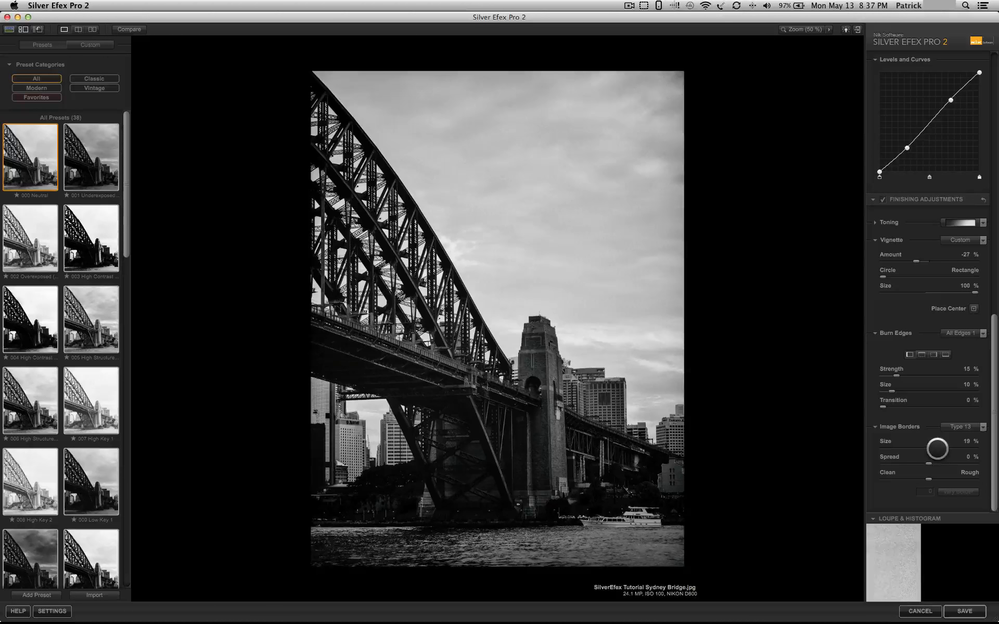
left_click_drag(950, 450, 934, 450)
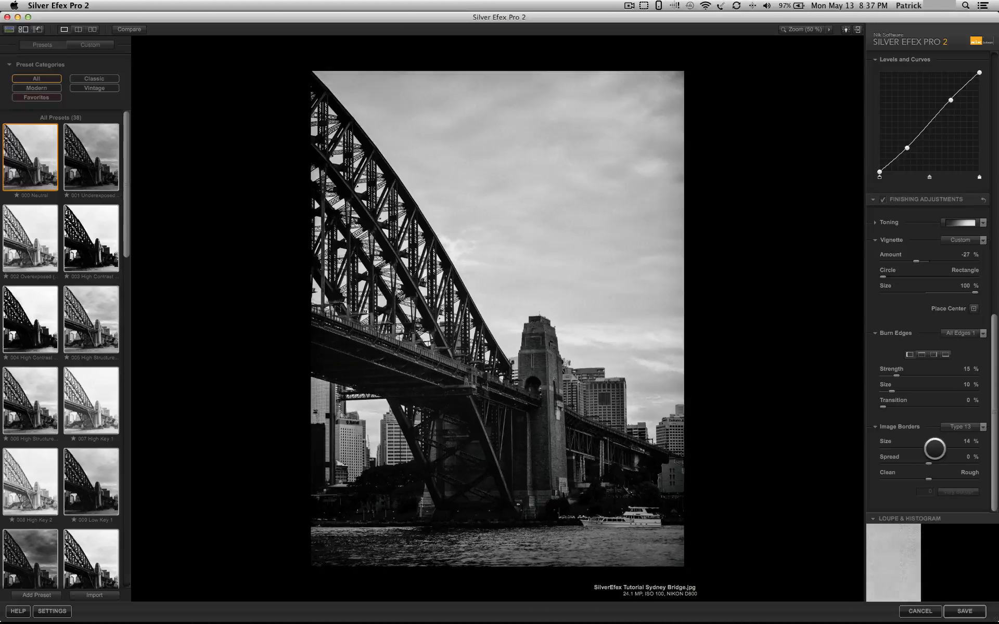
left_click_drag(933, 449, 918, 449)
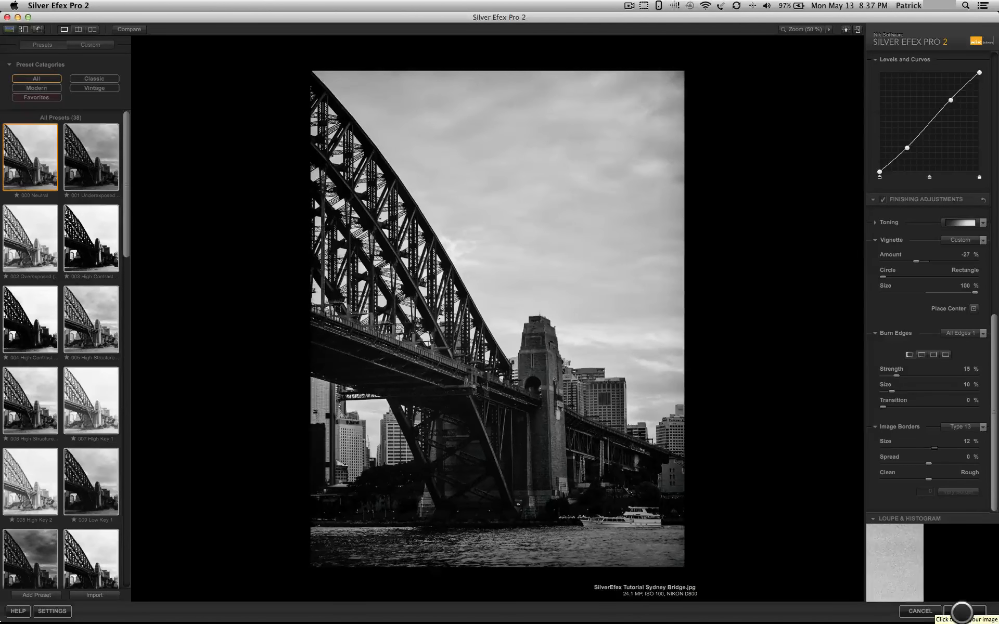
Step: Save the finished bridge photo
left_click(958, 611)
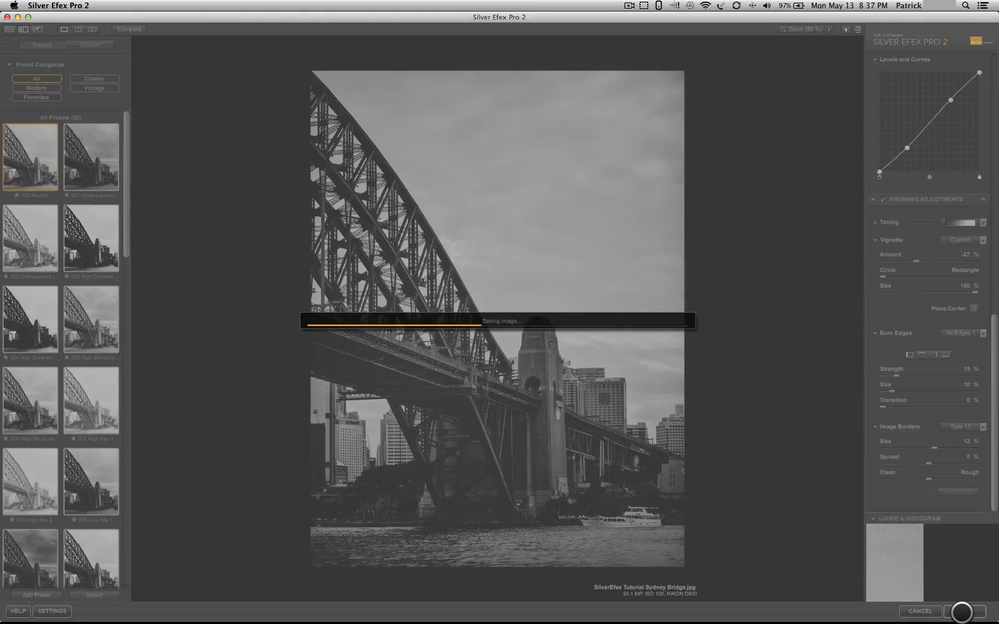